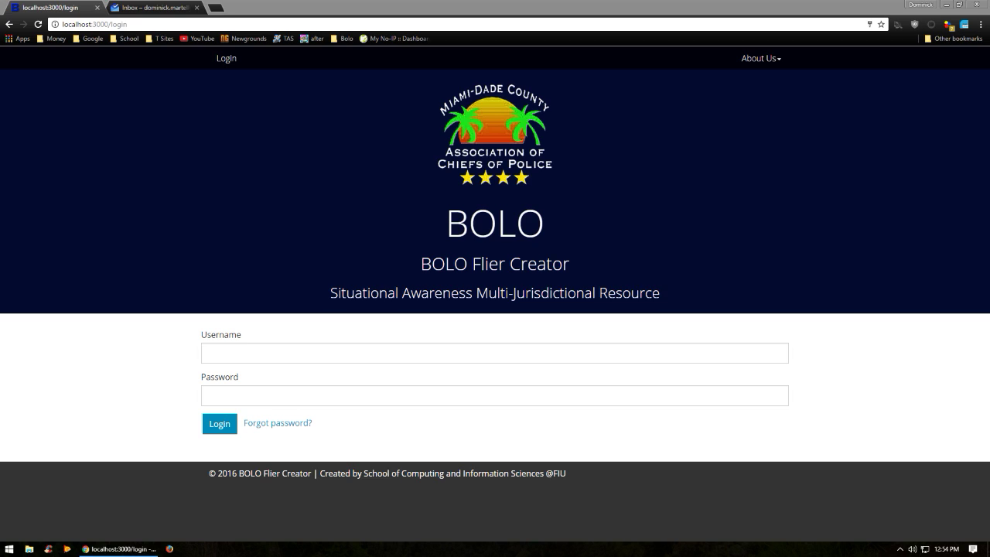
{"action": "mouse_move", "coordinate": [563, 309]}
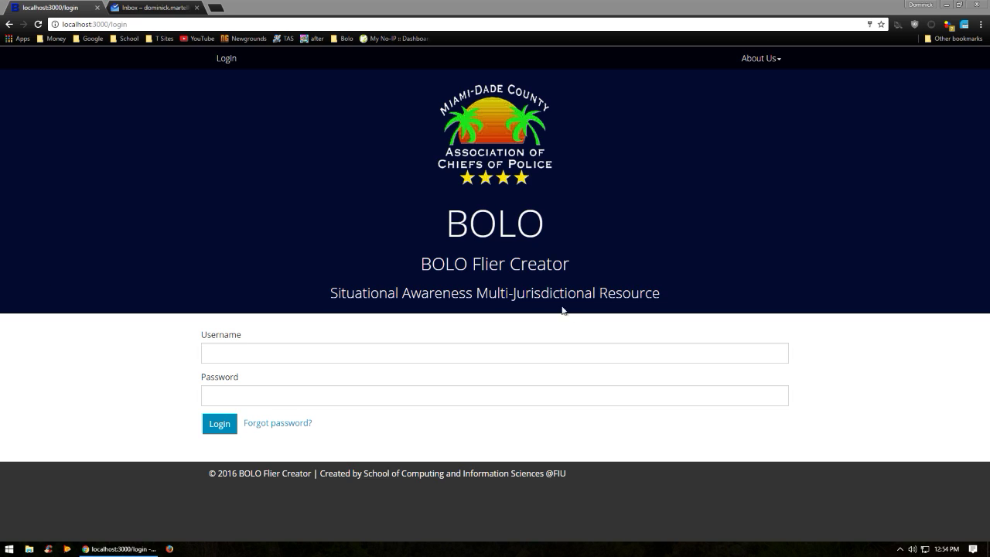
{"action": "mouse_move", "coordinate": [597, 445]}
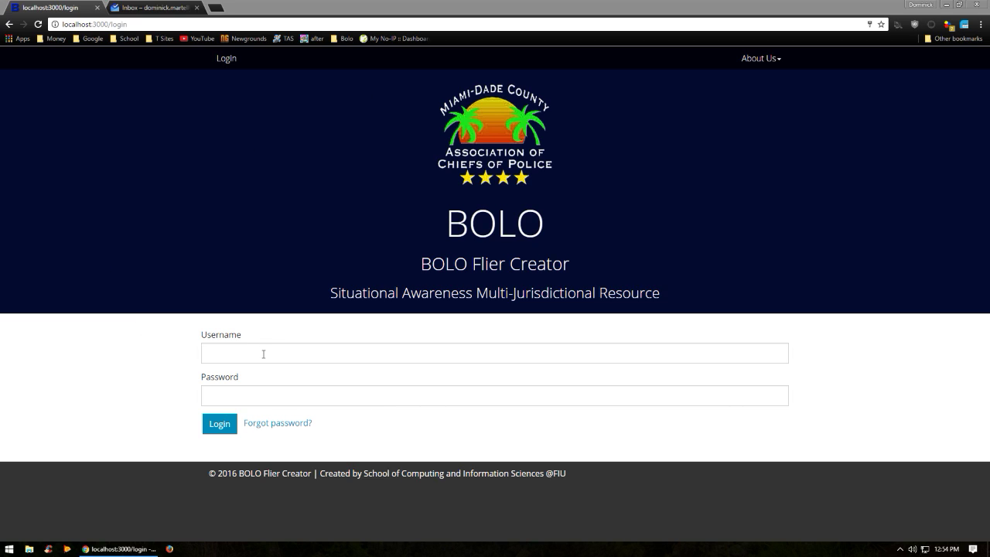
{"action": "mouse_move", "coordinate": [153, 150]}
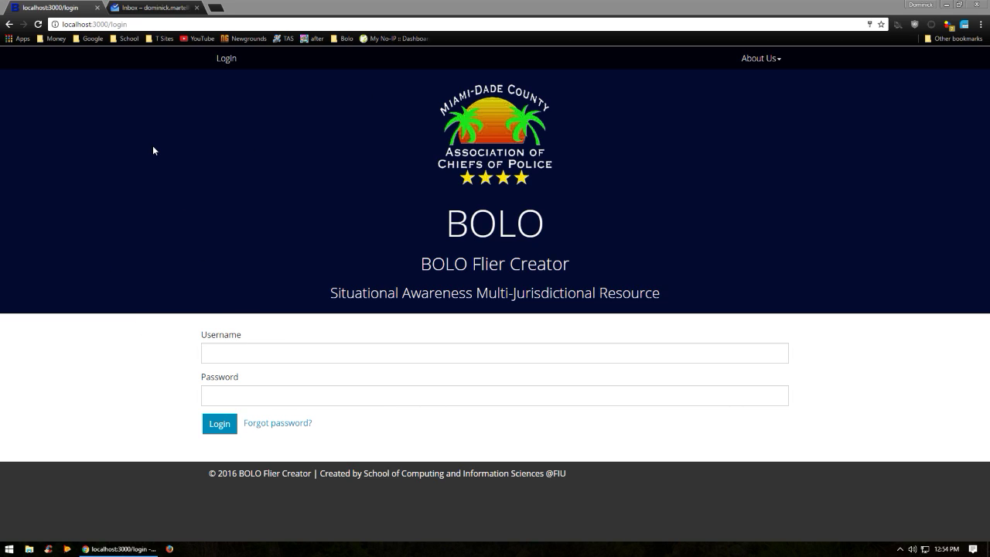
{"action": "mouse_move", "coordinate": [195, 88]}
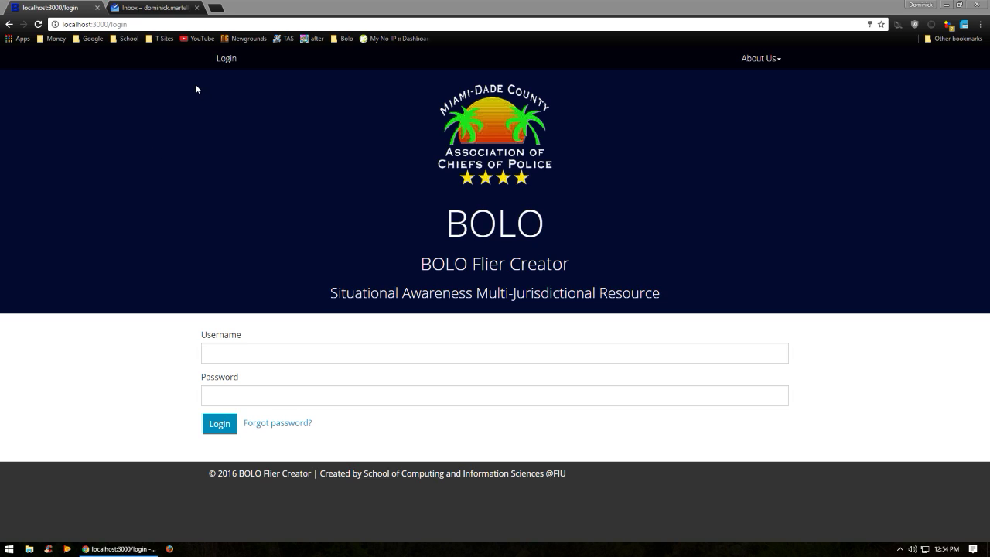
{"action": "mouse_move", "coordinate": [293, 256]}
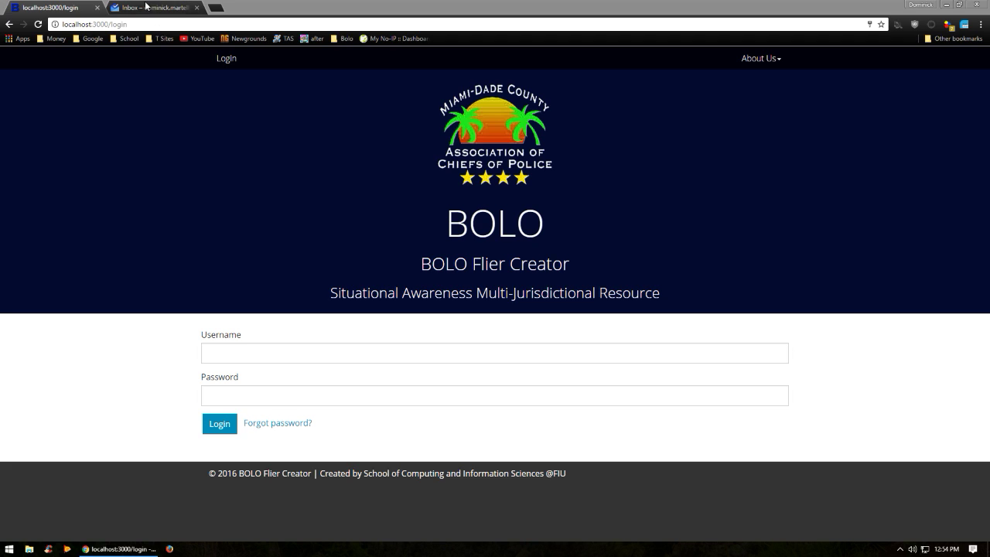
- Expand the 'NEW BOLO Account Has Been Created' email and select the assigned username
{"action": "left_click", "coordinate": [153, 6]}
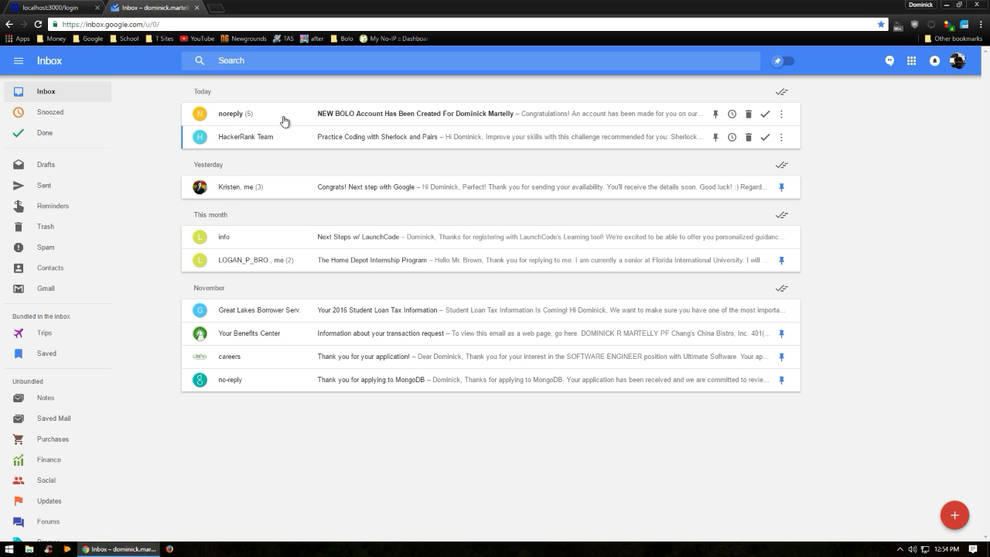
{"action": "left_click", "coordinate": [414, 114]}
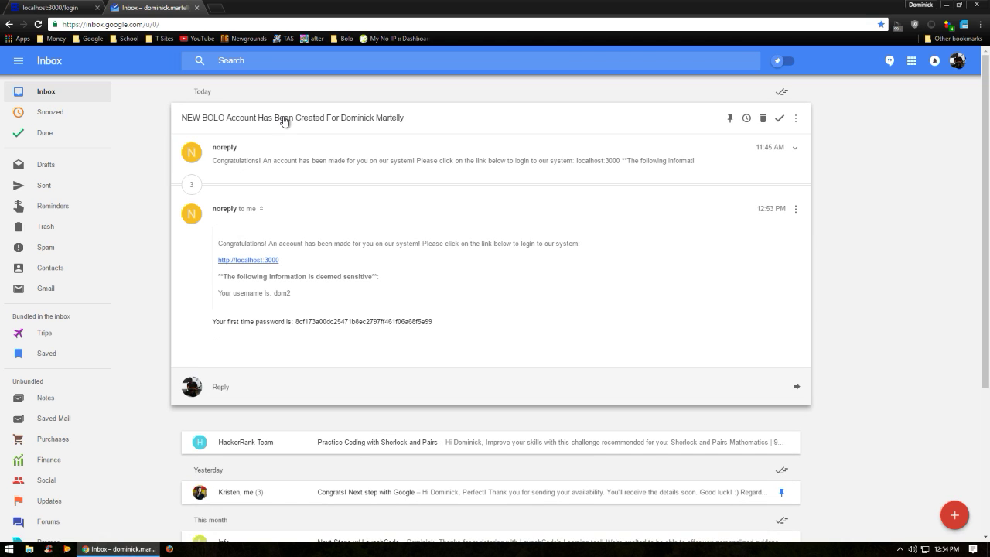
{"action": "mouse_move", "coordinate": [113, 148]}
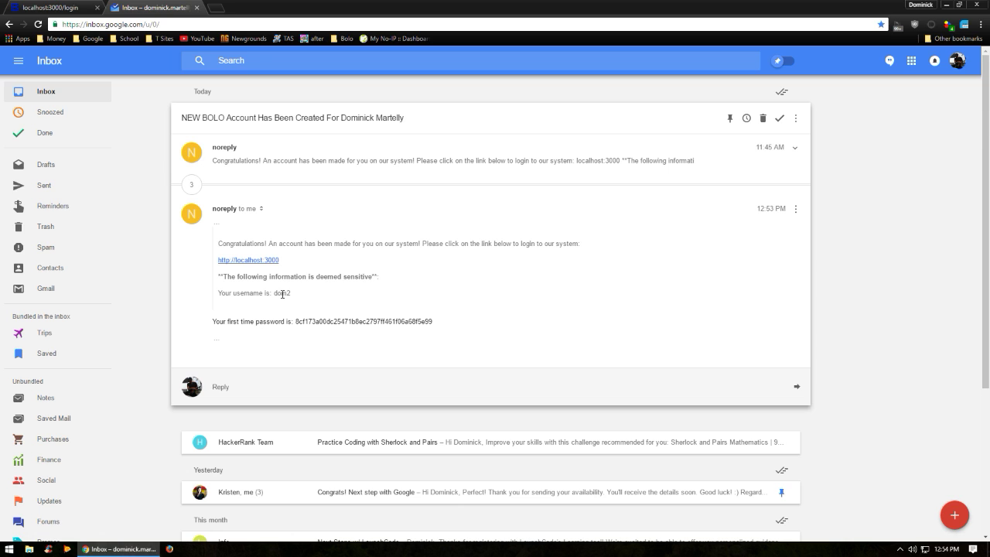
{"action": "double_click", "coordinate": [282, 294]}
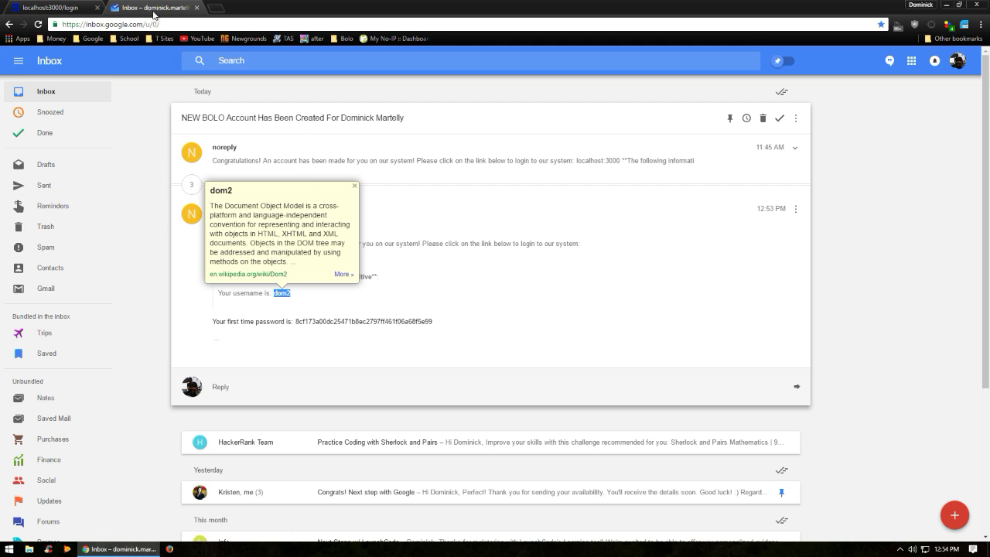
- Log in to BOLO with the emailed username and first-time password, reaching the reset page
{"action": "left_click", "coordinate": [49, 6]}
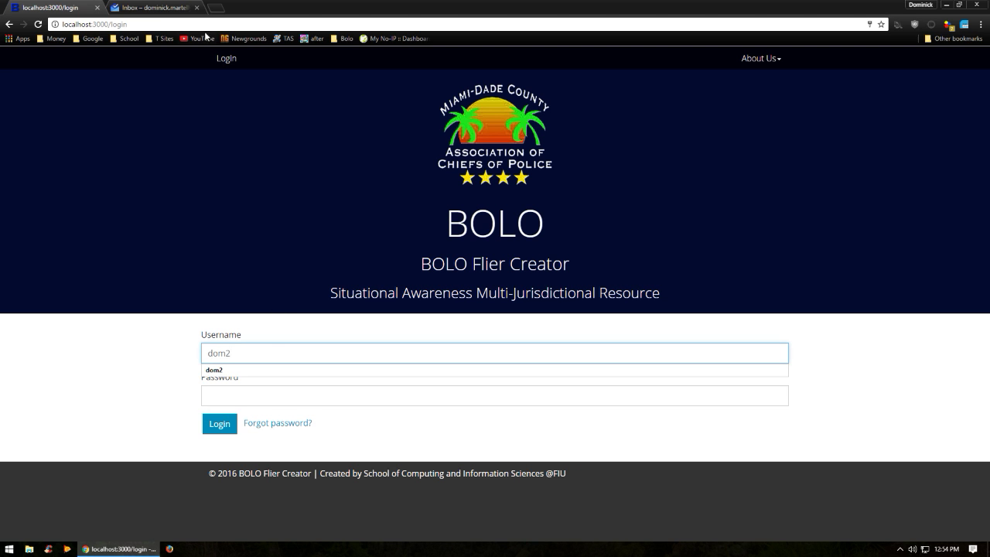
{"action": "left_click", "coordinate": [152, 6]}
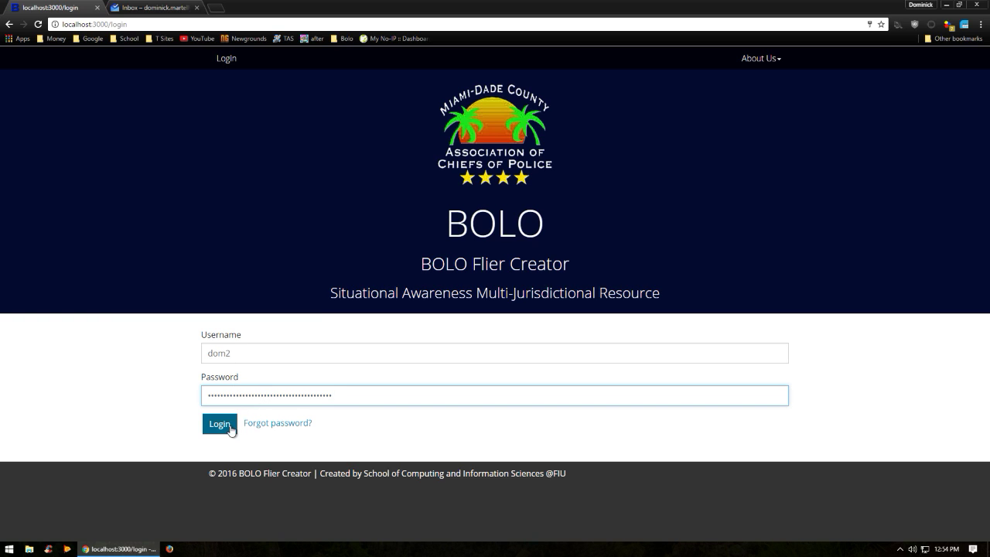
{"action": "left_click", "coordinate": [220, 424]}
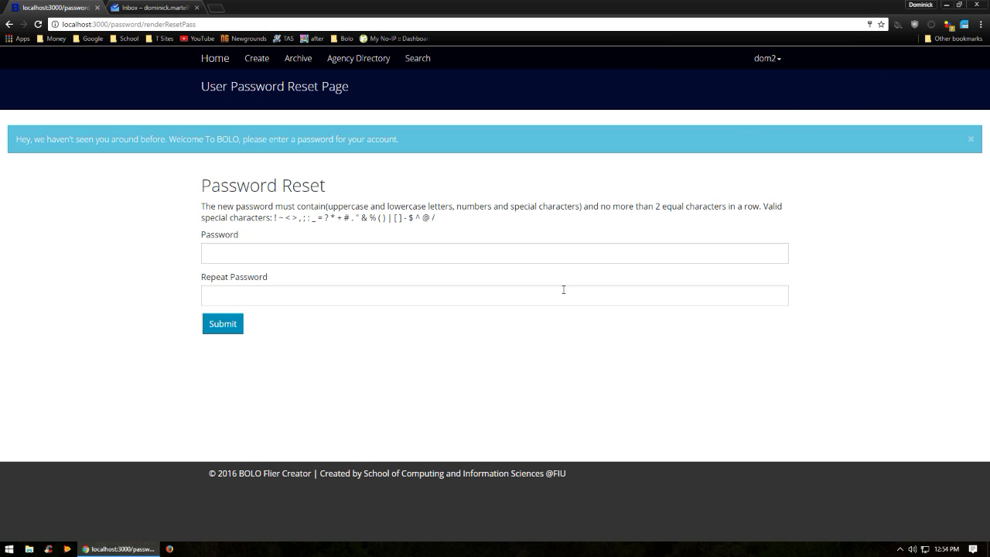
- Enter the new password into the Password and Repeat Password fields
{"action": "left_click", "coordinate": [495, 253]}
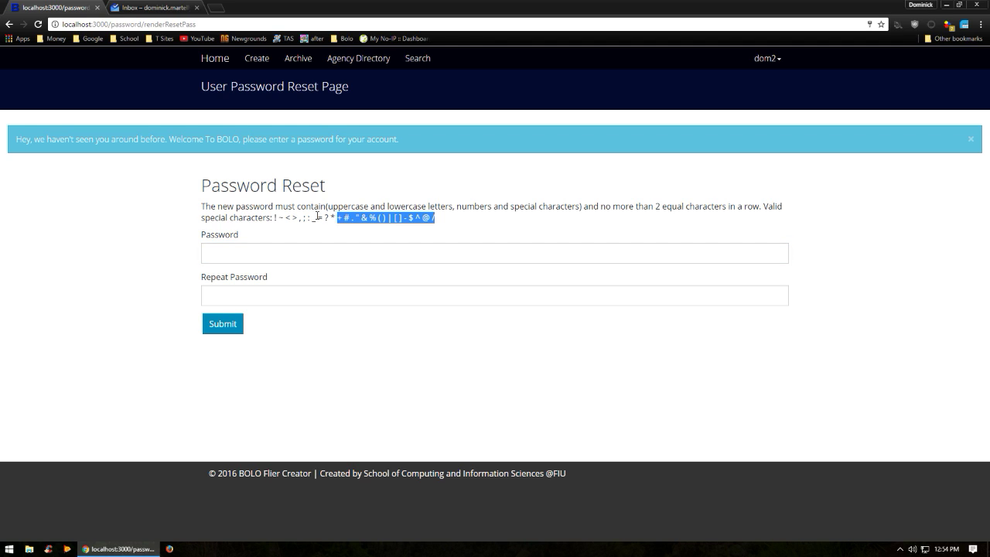
{"action": "left_click", "coordinate": [495, 254]}
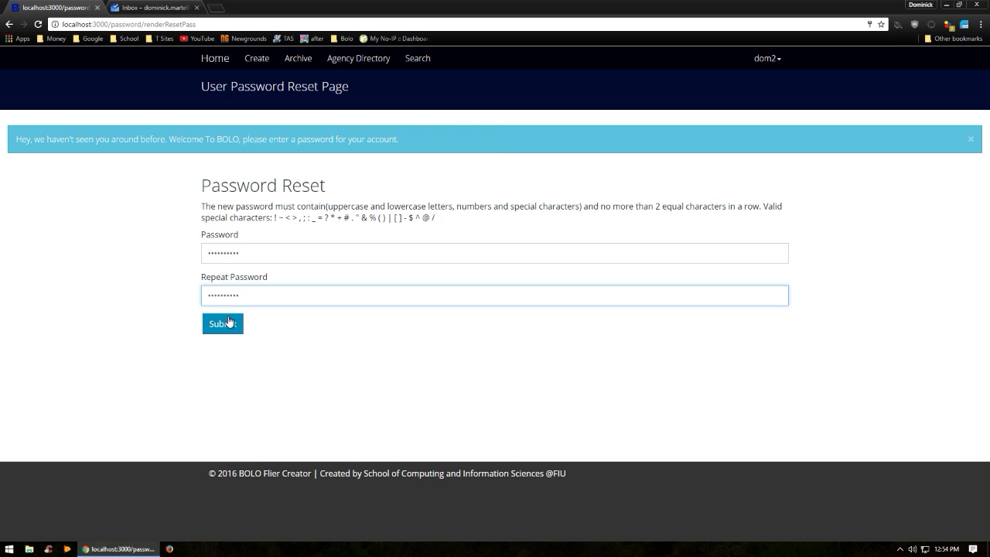
- Submit the reset, decline Chrome's save prompt, and review the Active BOLOs list
{"action": "left_click", "coordinate": [223, 323]}
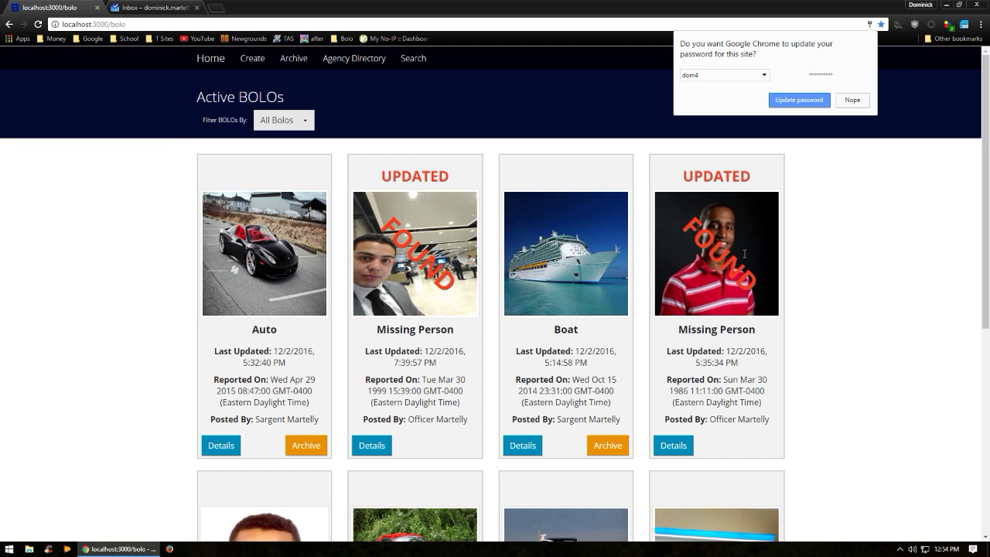
{"action": "left_click", "coordinate": [850, 99]}
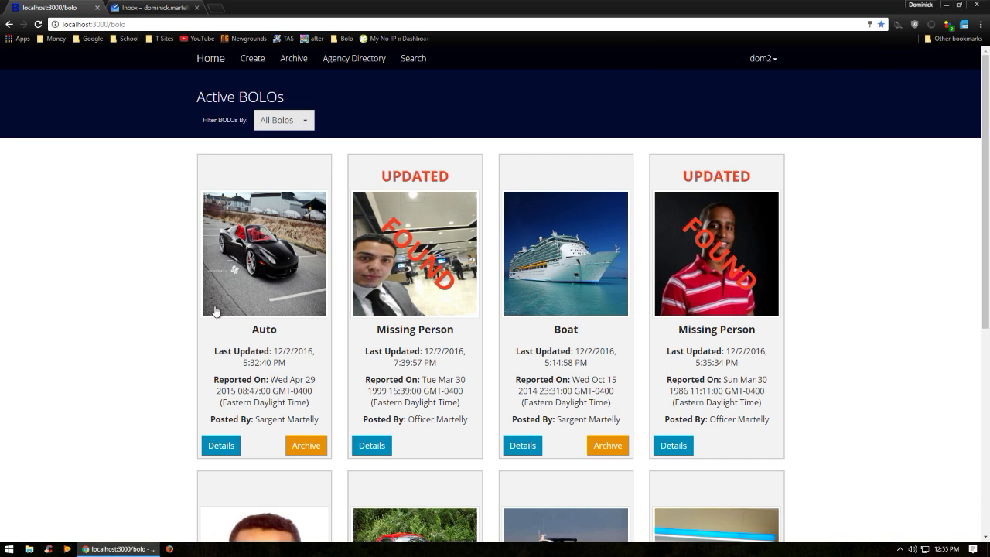
{"action": "mouse_move", "coordinate": [130, 245]}
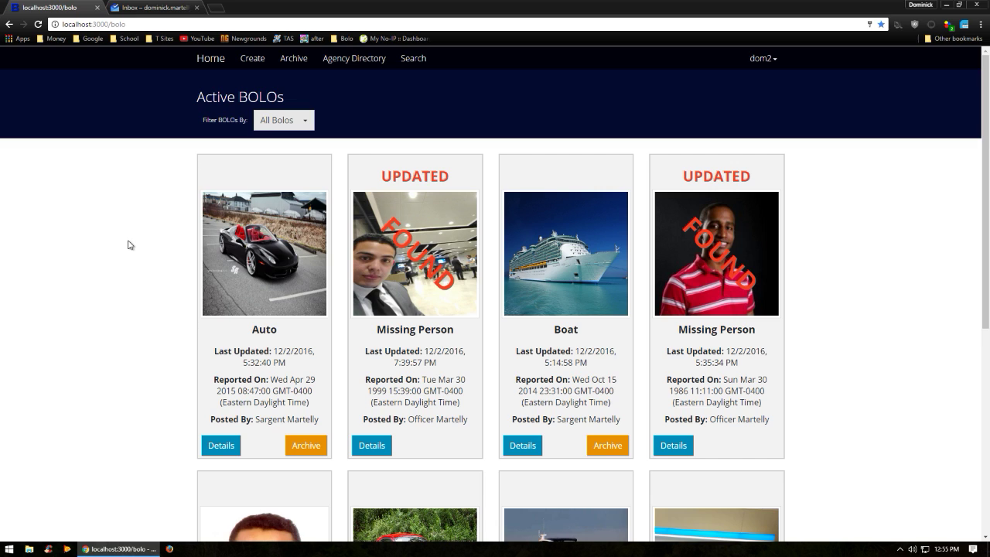
{"action": "scroll", "scroll_direction": "down", "scroll_amount": 3}
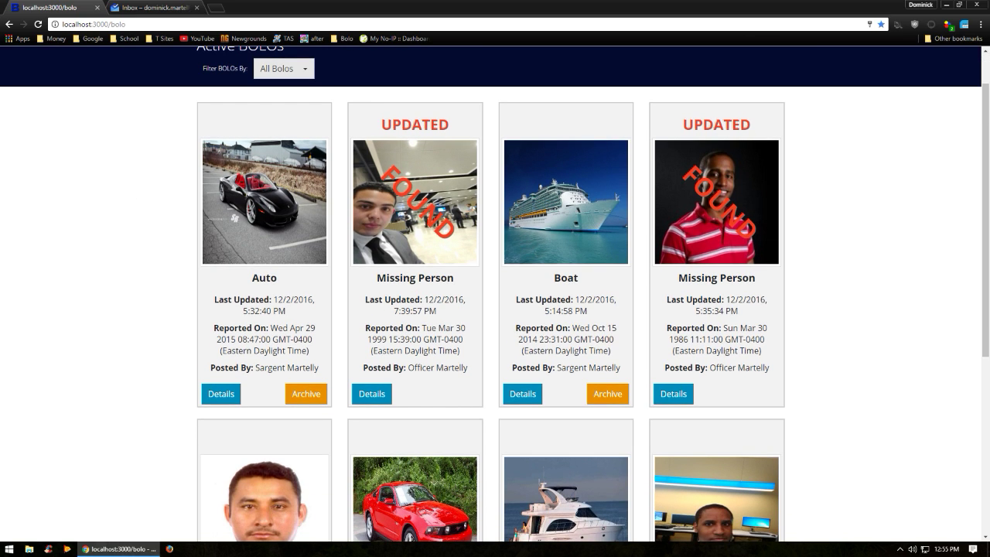
{"action": "scroll", "scroll_direction": "up", "scroll_amount": 3}
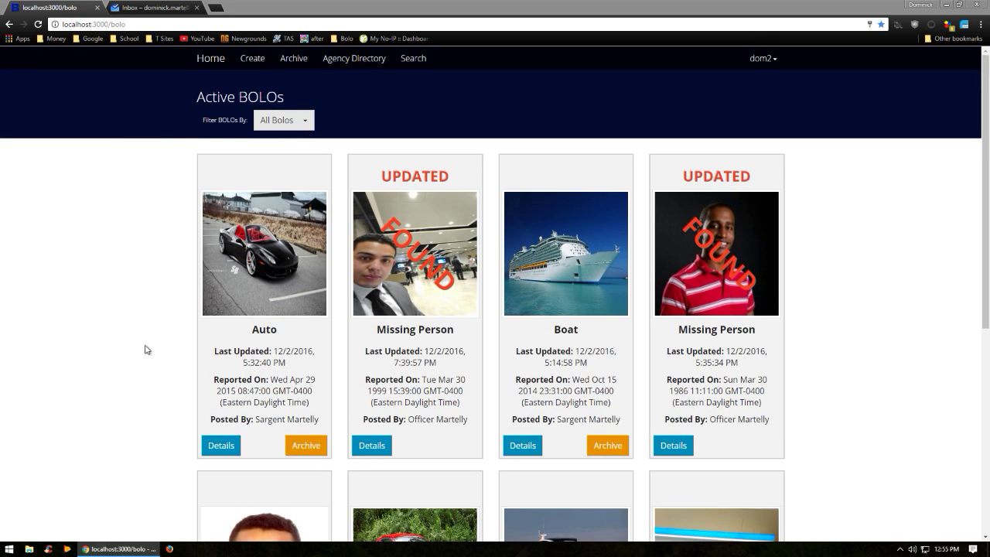
{"action": "mouse_move", "coordinate": [252, 59]}
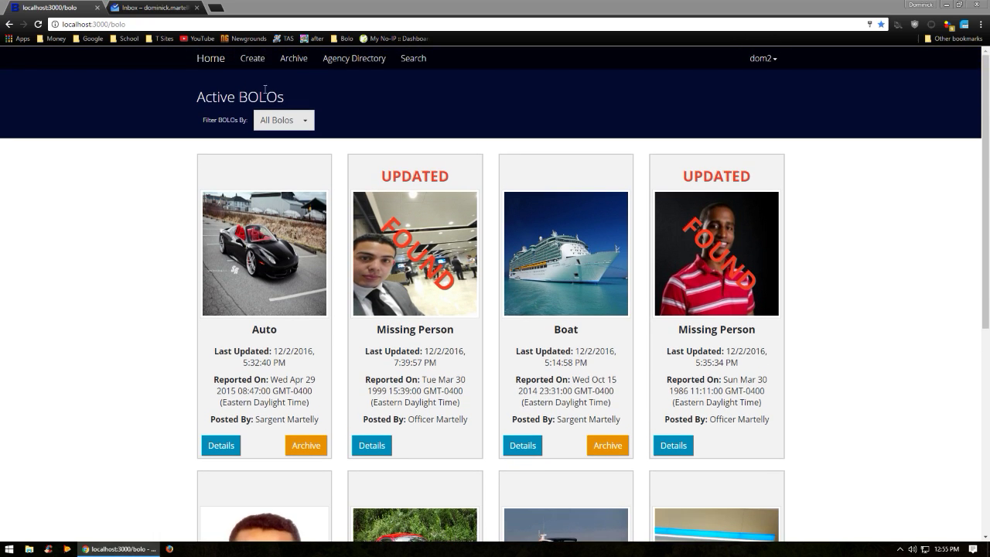
- Start a new BOLO with report date, time 12:31 and category Auto
{"action": "left_click", "coordinate": [252, 59]}
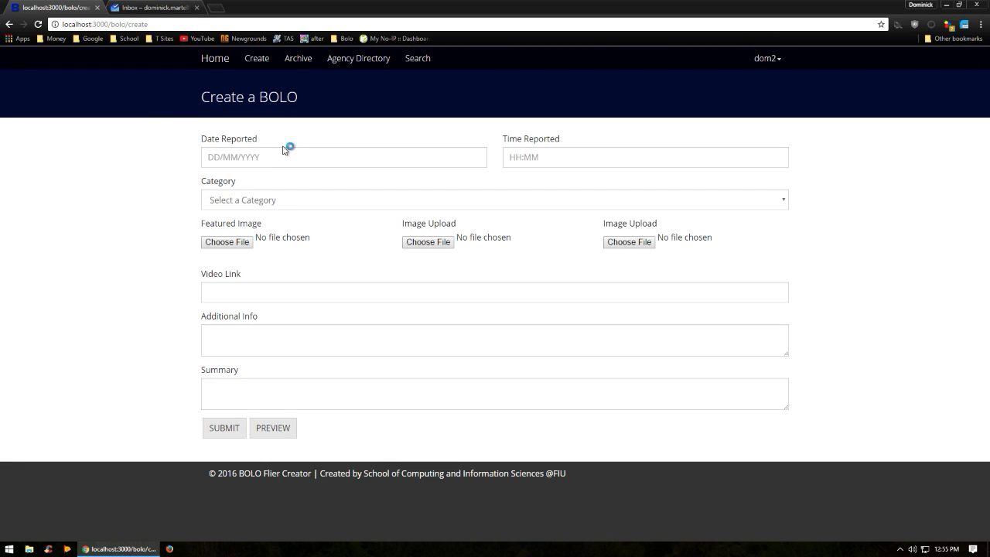
{"action": "left_click", "coordinate": [344, 157]}
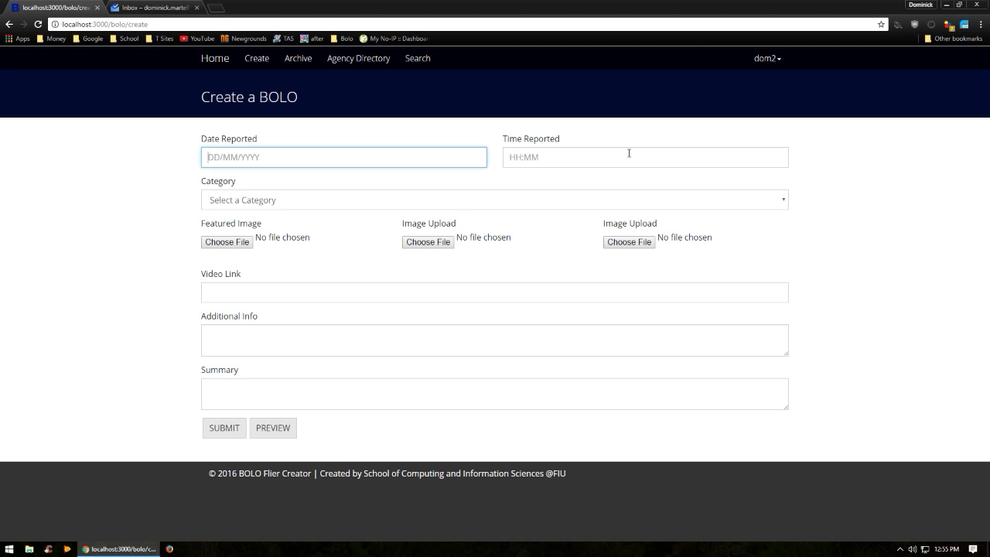
{"action": "left_click", "coordinate": [343, 158]}
{"action": "type", "text": "12/09/2016"}
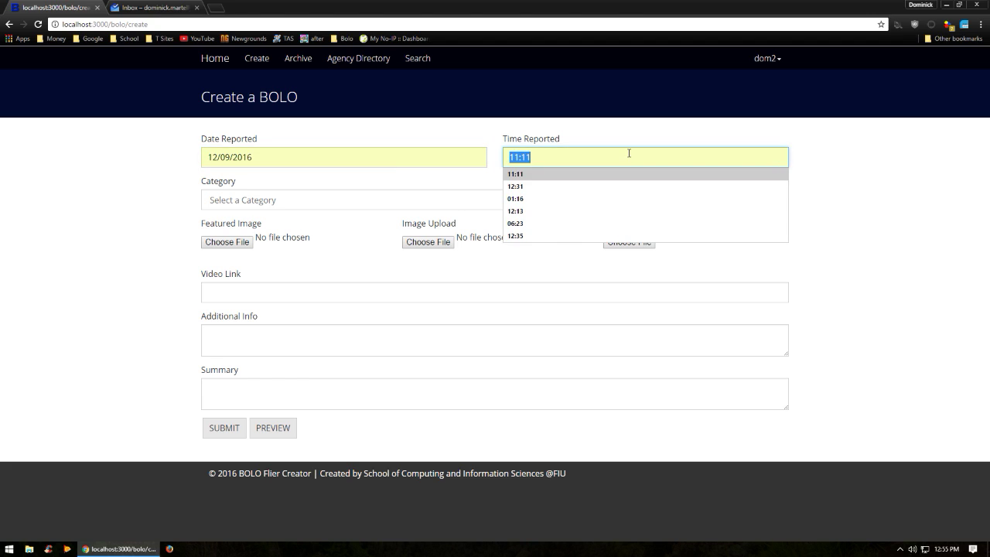
{"action": "left_click", "coordinate": [515, 186]}
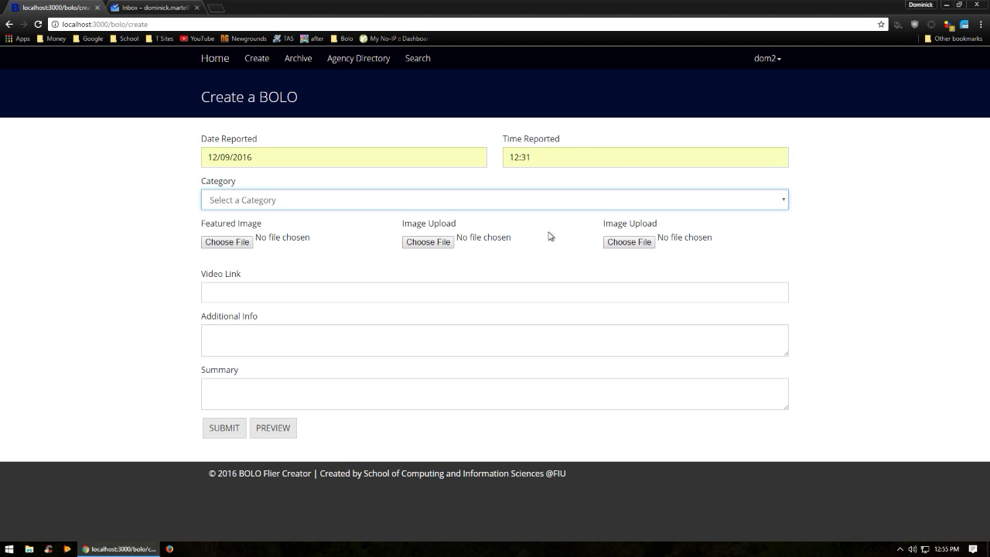
{"action": "left_click", "coordinate": [495, 199]}
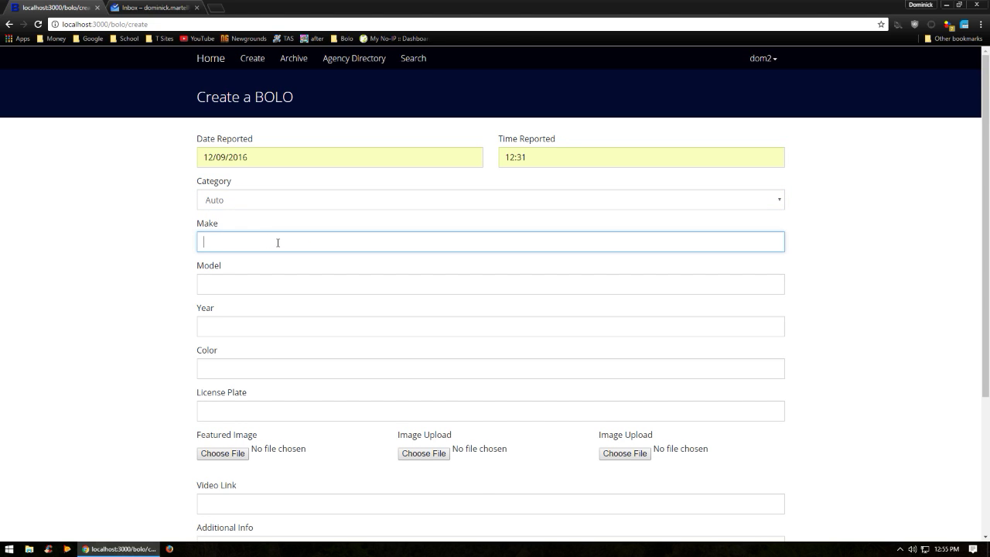
- Enter vehicle details Ford Focus, 2001, White and license plate 123 ABC
{"action": "type", "text": "Ford"}
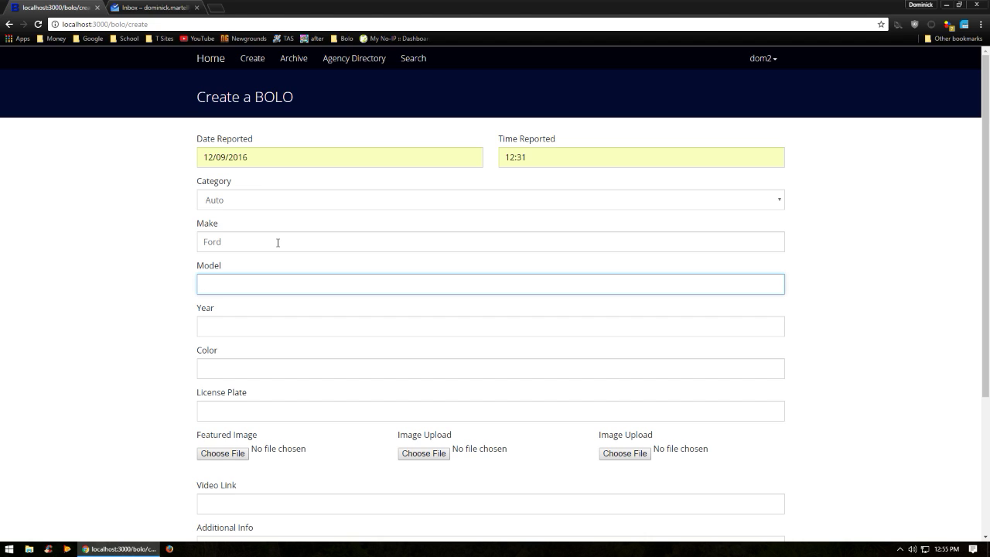
{"action": "type", "text": "Focus"}
{"action": "left_click", "coordinate": [490, 326]}
{"action": "type", "text": "200"}
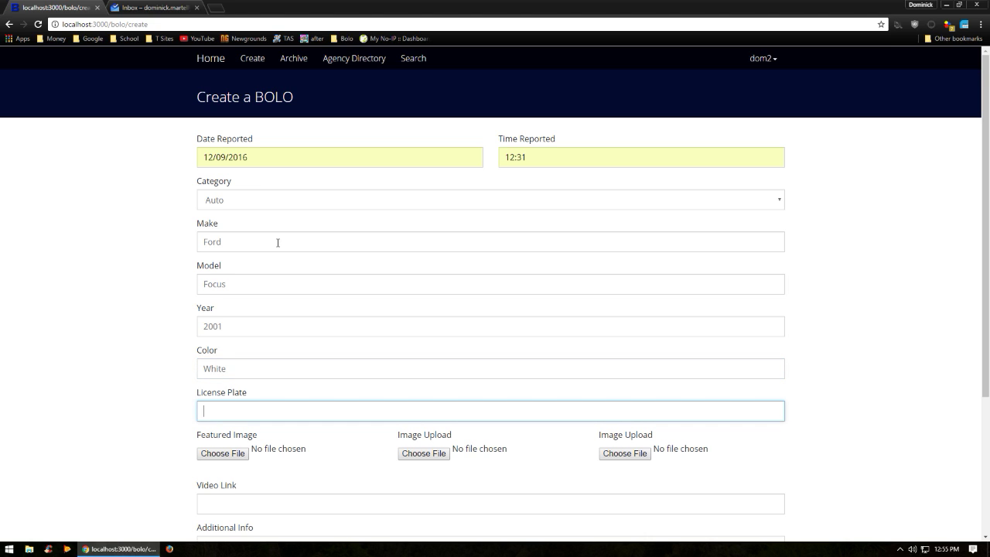
{"action": "type", "text": "1"}
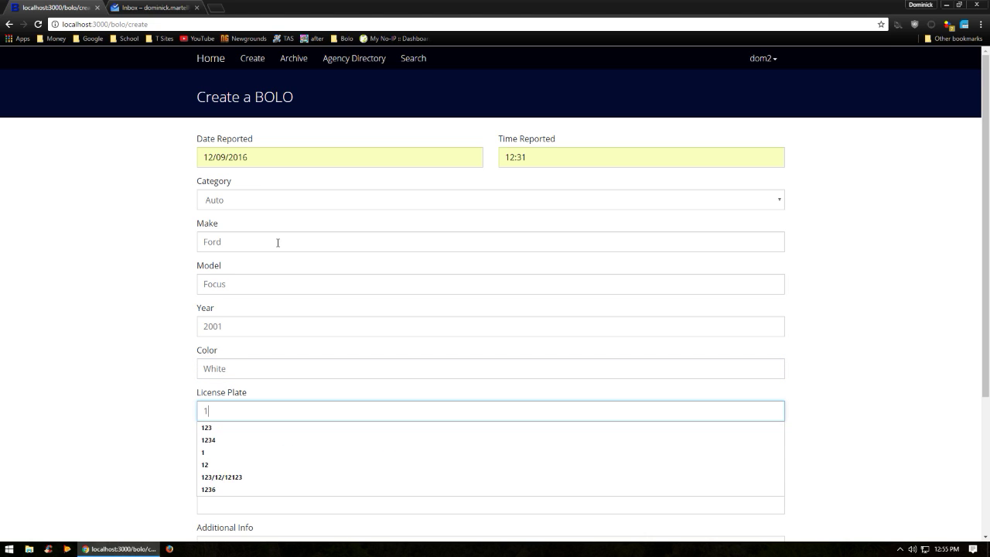
{"action": "type", "text": "23 ABC"}
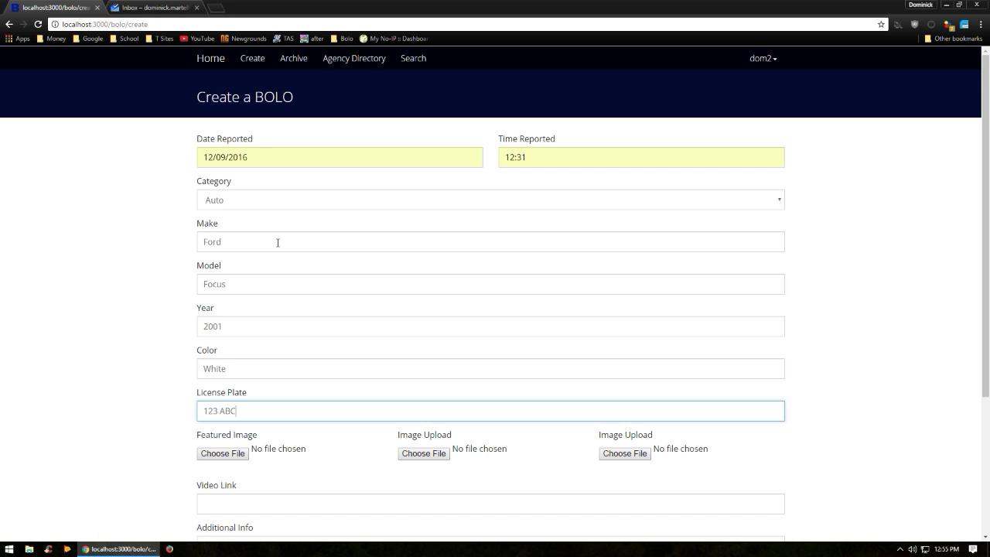
- Attach car.png as the featured image and car3.jpg as the second image
{"action": "scroll", "scroll_direction": "down", "scroll_amount": 3}
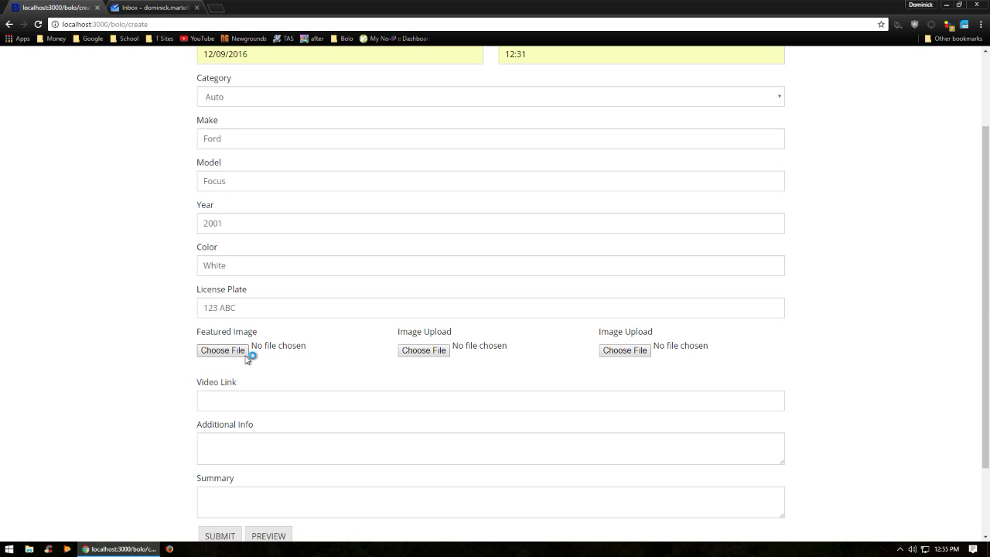
{"action": "mouse_move", "coordinate": [662, 334]}
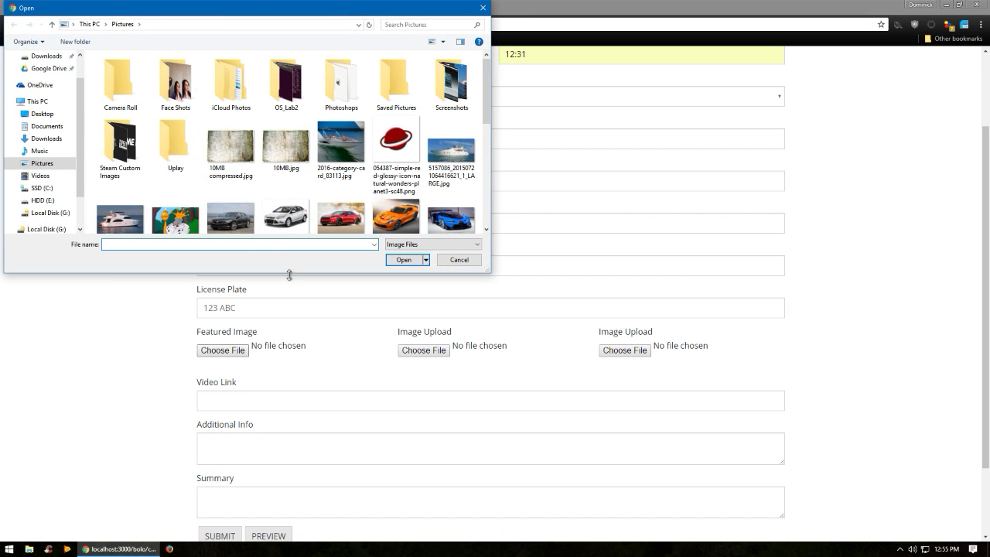
{"action": "left_click", "coordinate": [402, 260]}
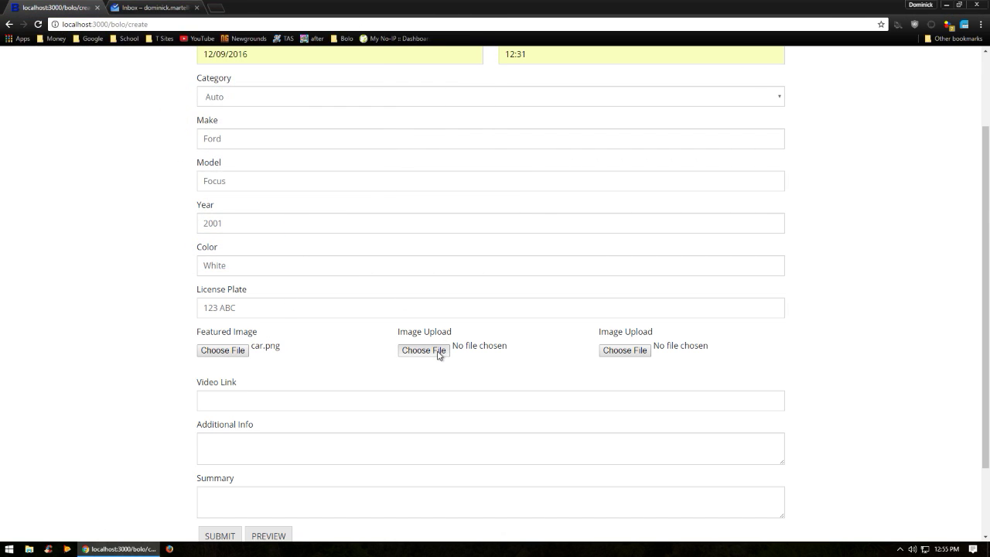
{"action": "left_click", "coordinate": [423, 349]}
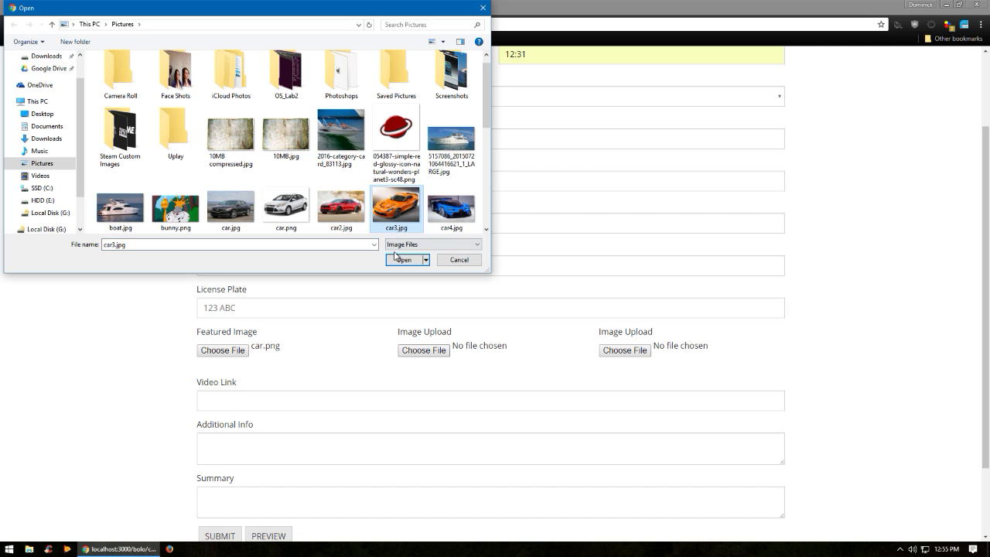
{"action": "left_click", "coordinate": [402, 260]}
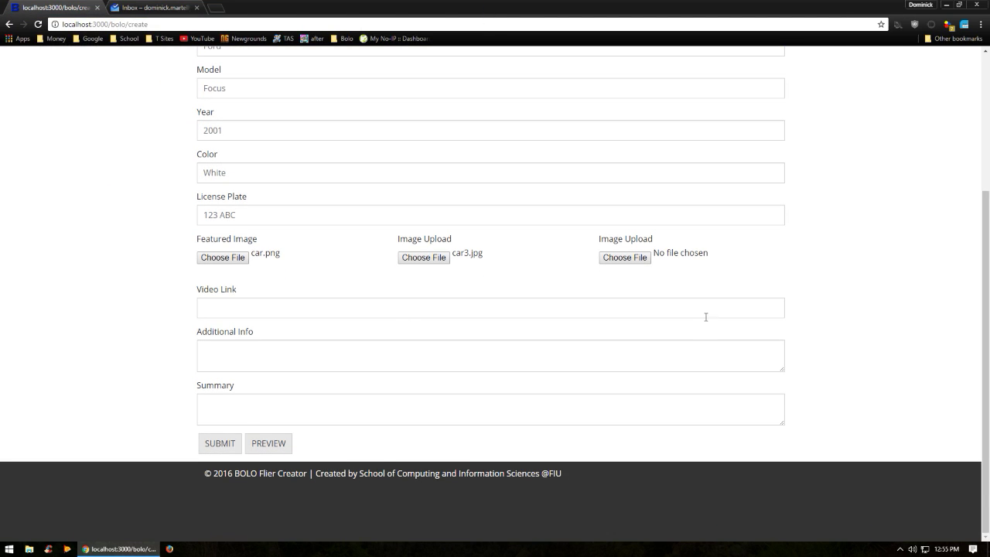
- Add Additional Info 'This is a test', Summary 'TESTING', and submit the BOLO
{"action": "left_click", "coordinate": [490, 307]}
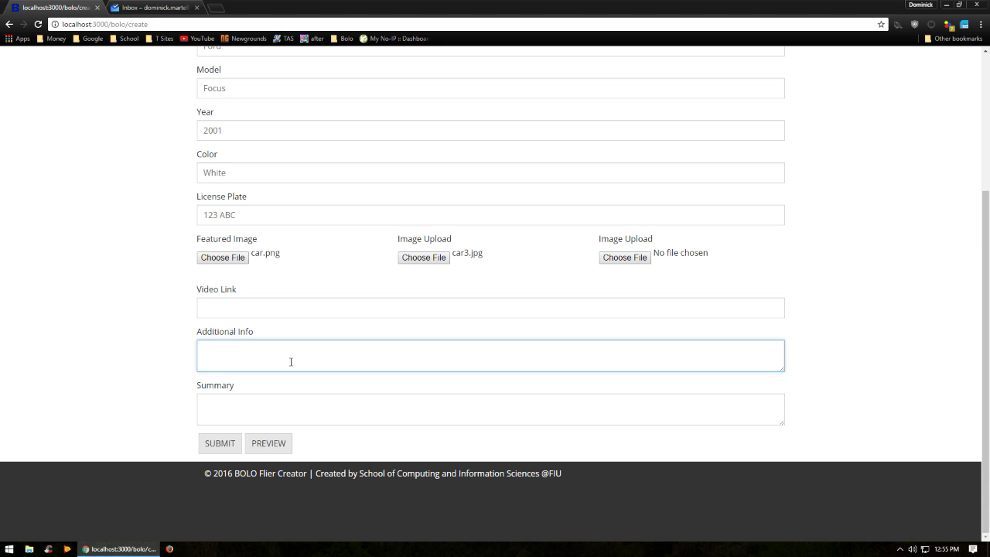
{"action": "type", "text": "This"}
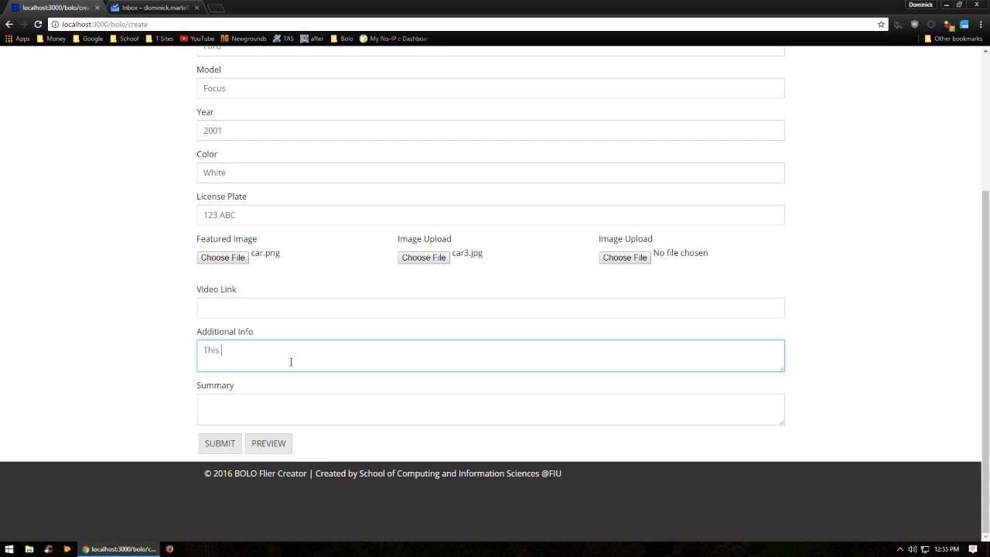
{"action": "type", "text": "is a test"}
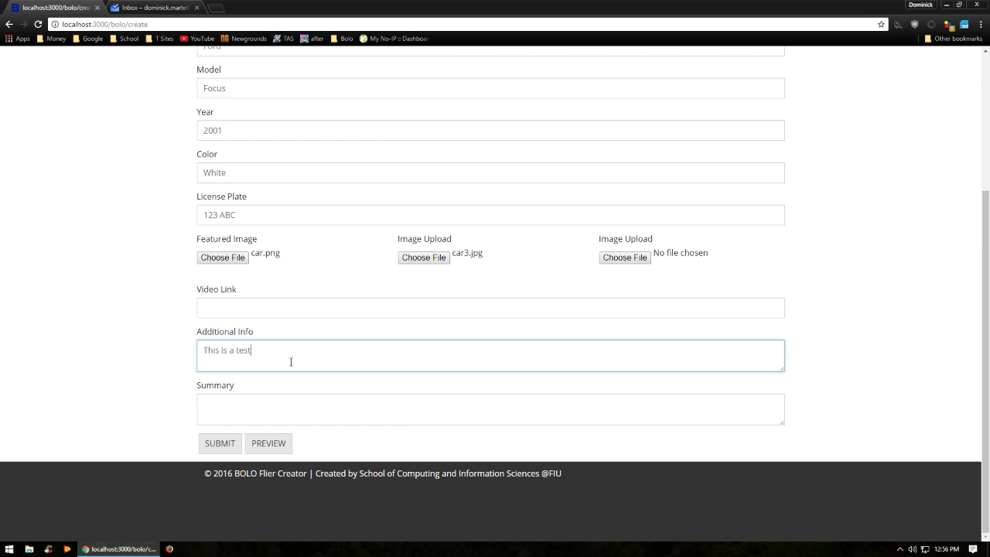
{"action": "left_click", "coordinate": [490, 409]}
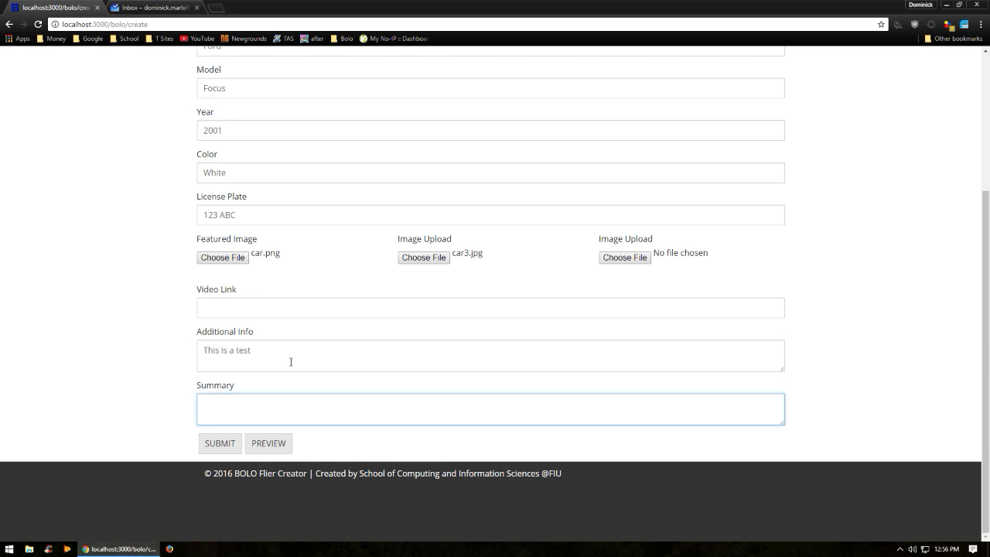
{"action": "type", "text": "TESTING"}
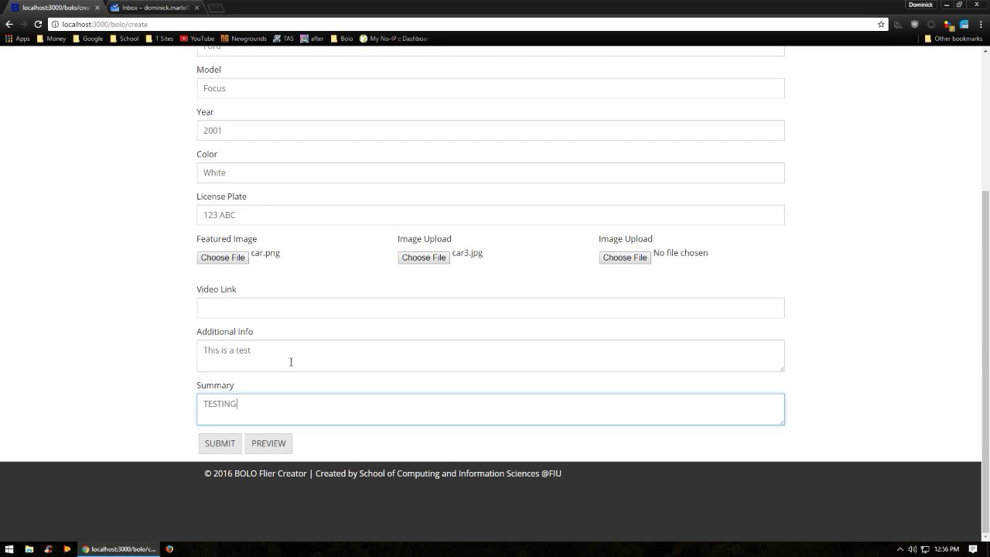
{"action": "scroll", "scroll_direction": "up", "scroll_amount": 3}
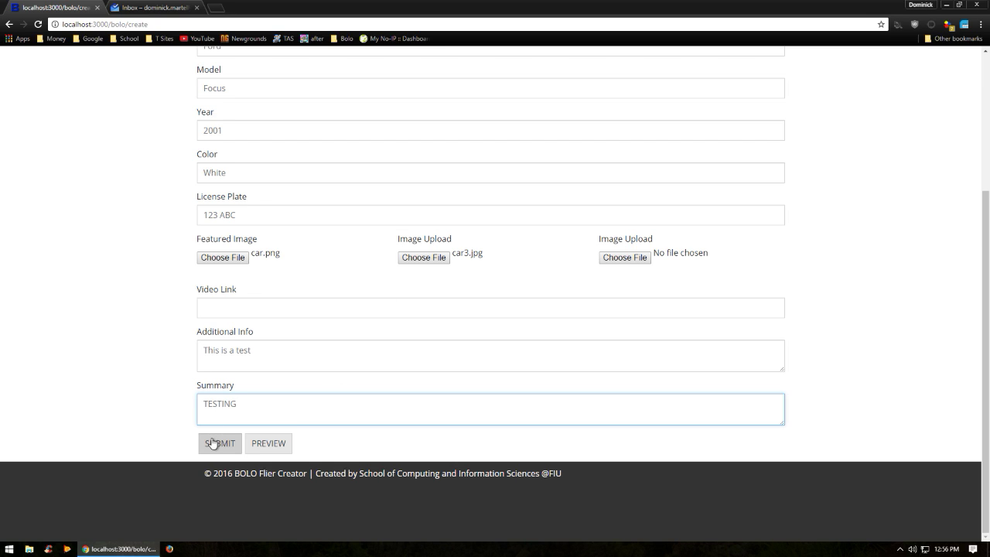
{"action": "left_click", "coordinate": [219, 442]}
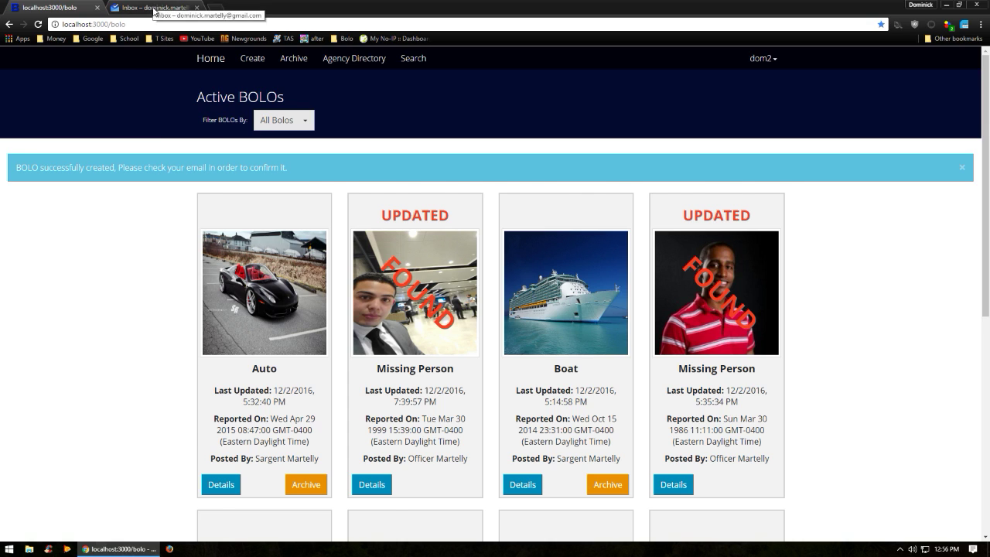
- Follow the BOLO Alert email's confirmation link so the new Auto BOLO is confirmed
{"action": "left_click", "coordinate": [154, 6]}
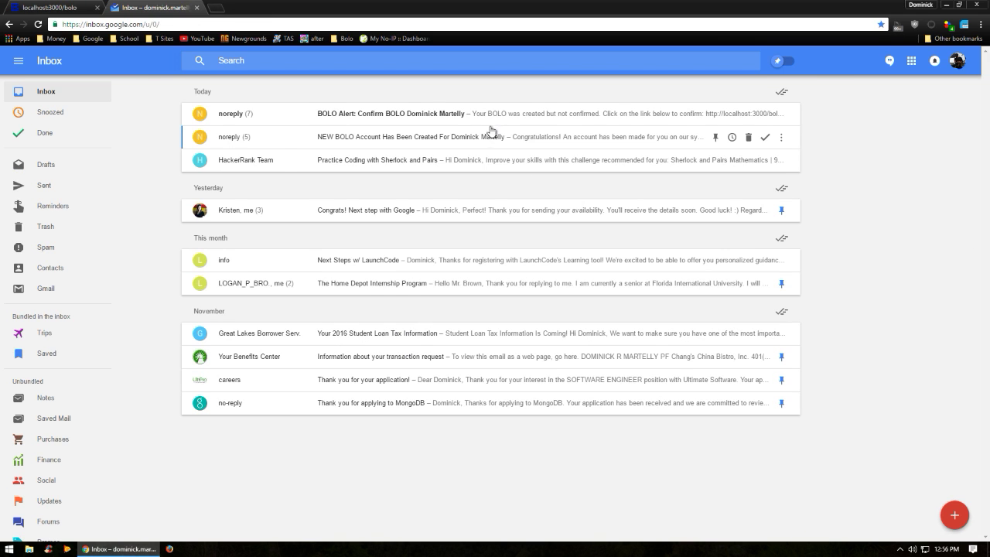
{"action": "left_click", "coordinate": [390, 114]}
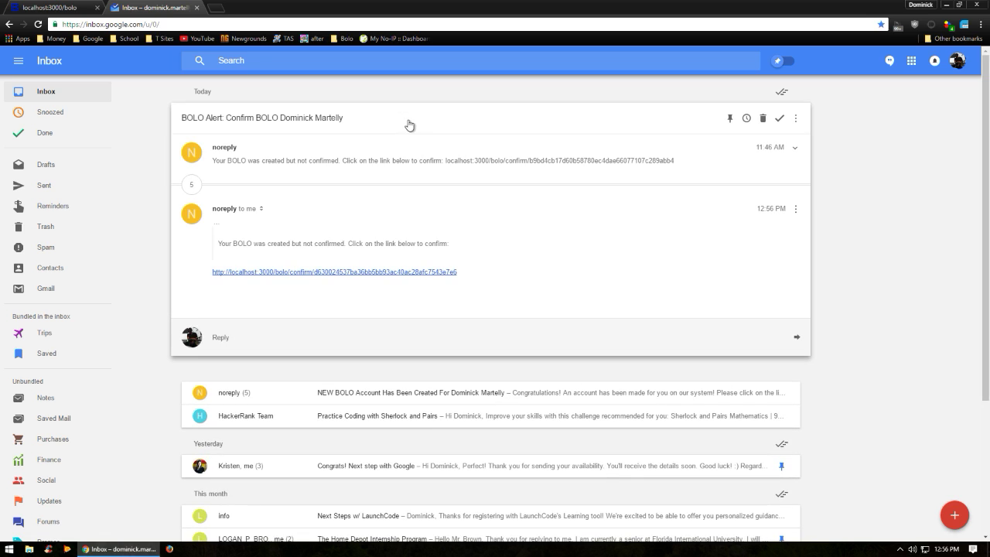
{"action": "left_click", "coordinate": [334, 272]}
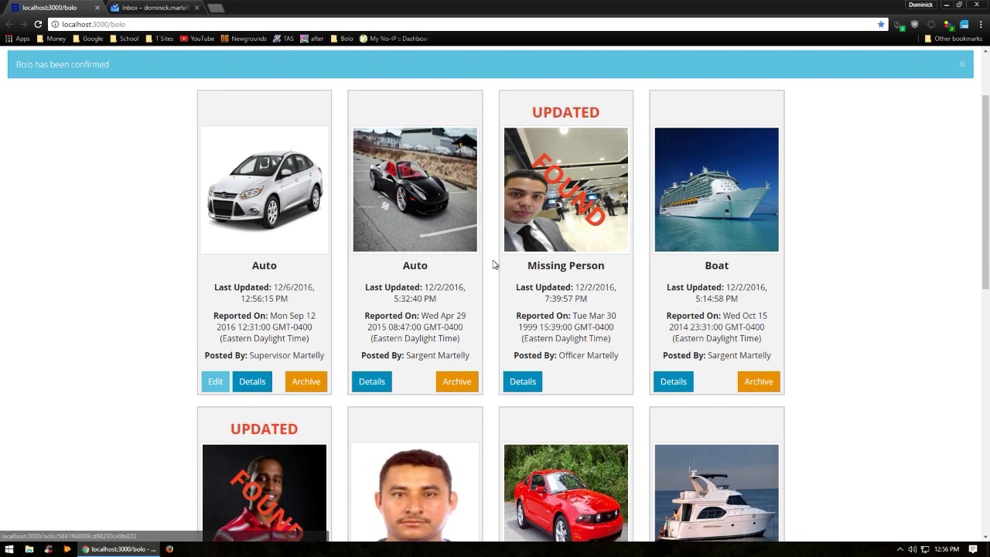
- Edit the new Auto BOLO and attach car2.jpg as Other Picture 1
{"action": "scroll", "scroll_direction": "down", "scroll_amount": 3}
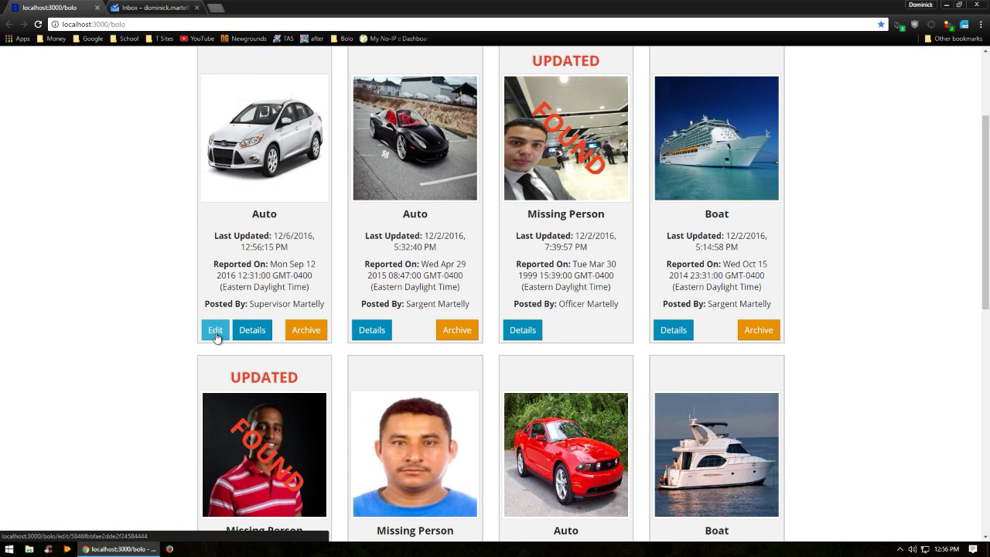
{"action": "left_click", "coordinate": [213, 329]}
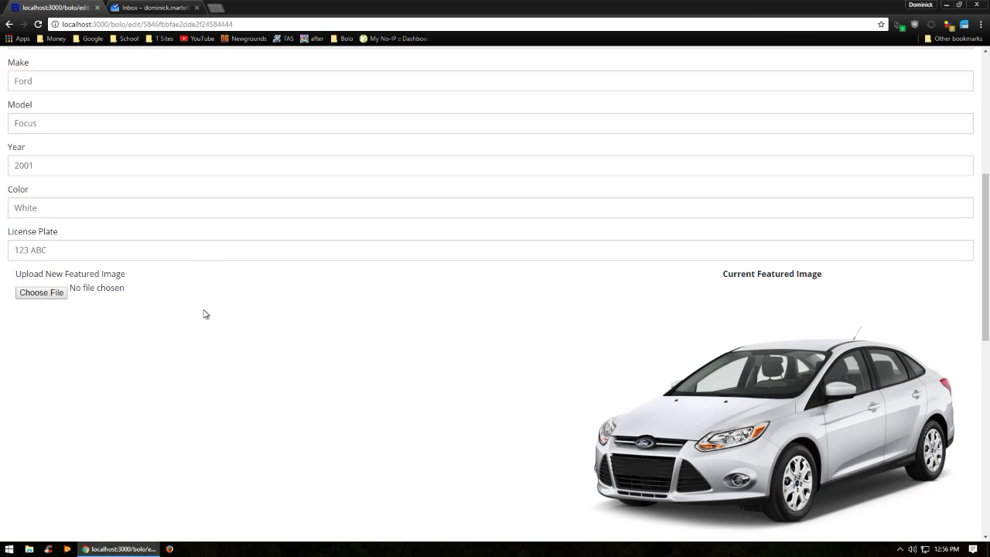
{"action": "scroll", "scroll_direction": "down", "scroll_amount": 3}
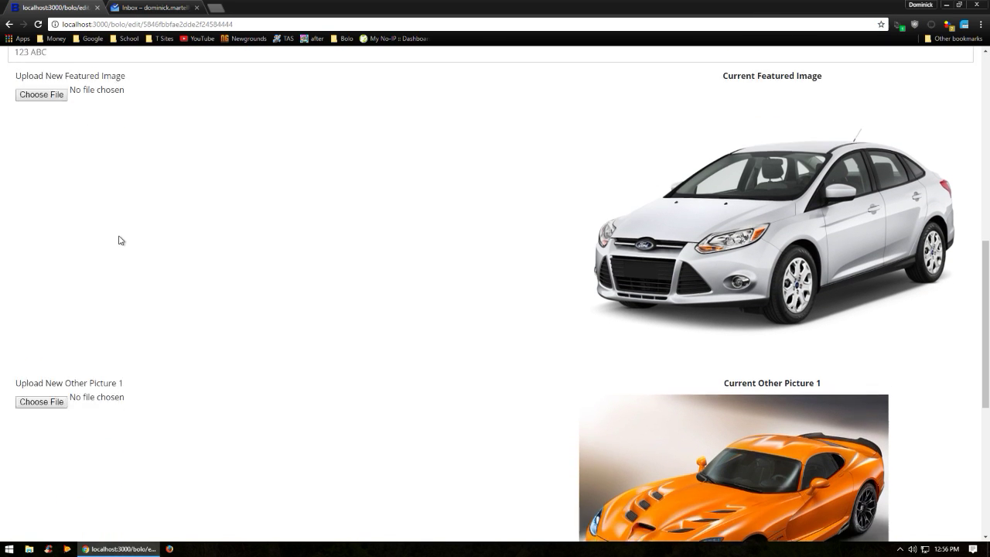
{"action": "left_click", "coordinate": [41, 95]}
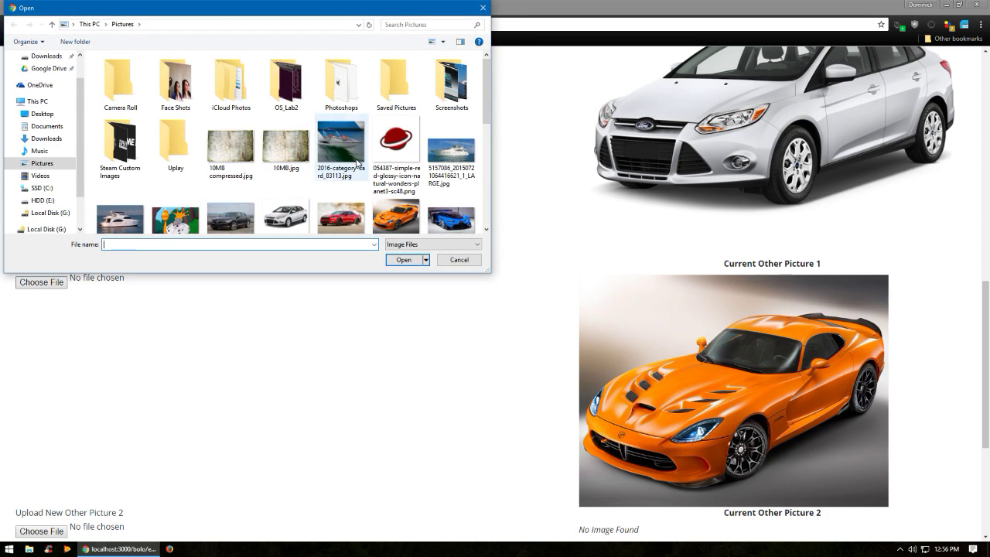
{"action": "left_click", "coordinate": [402, 260]}
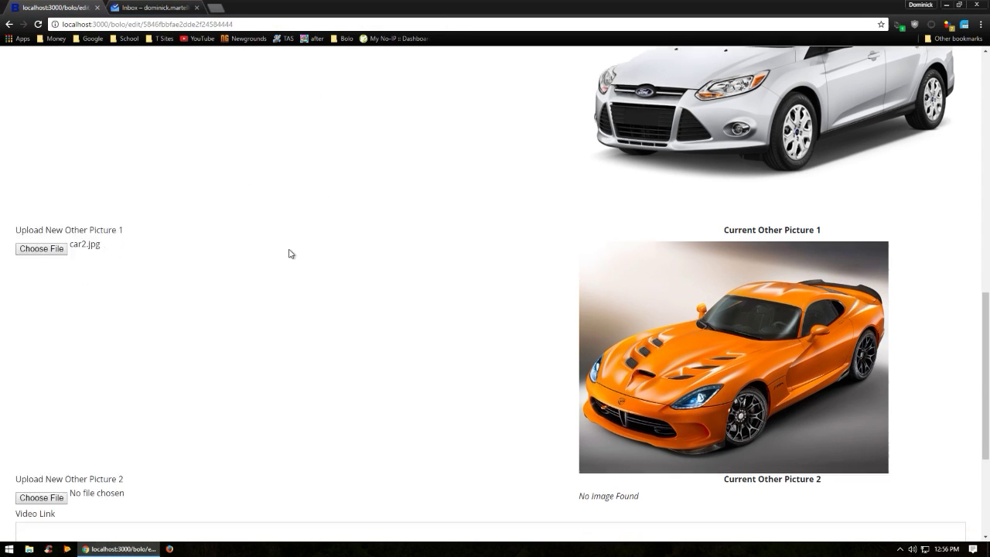
- Change the summary to 'Still testing' and update the BOLO
{"action": "scroll", "scroll_direction": "down", "scroll_amount": 3}
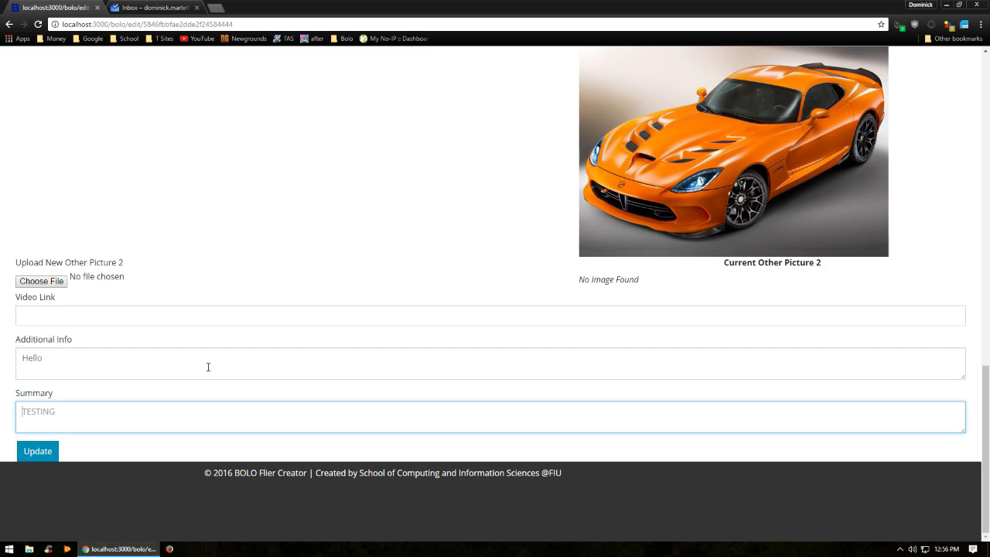
{"action": "type", "text": "Still t"}
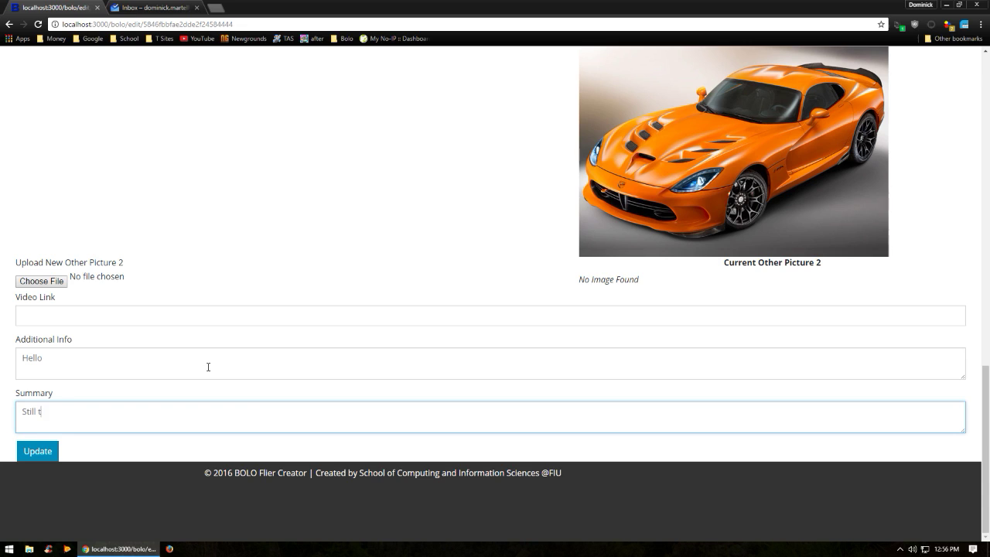
{"action": "type", "text": "esting"}
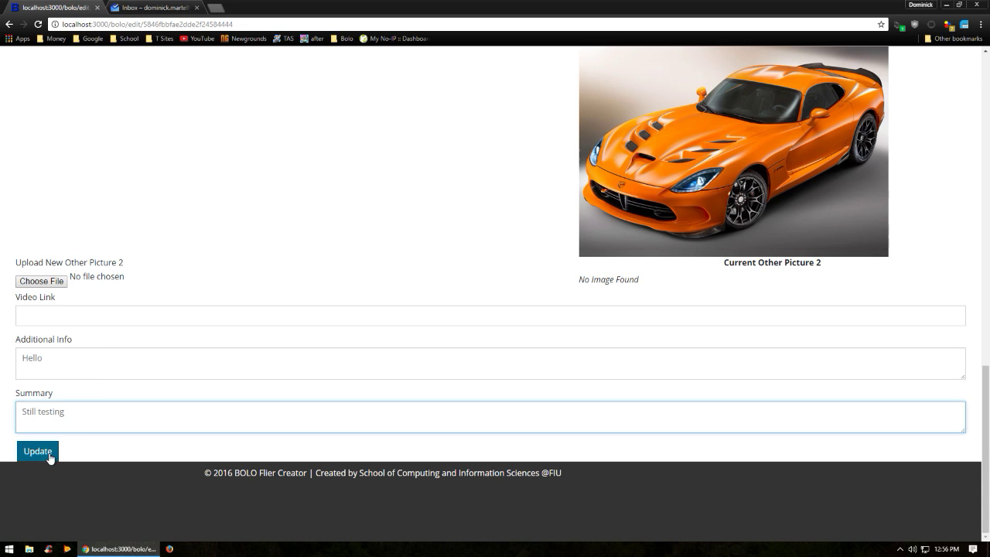
{"action": "left_click", "coordinate": [37, 452]}
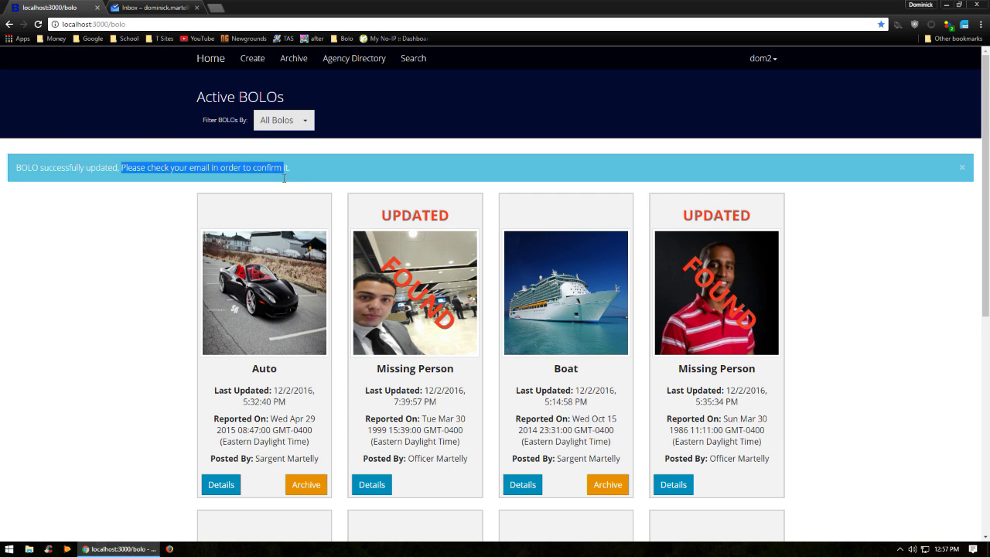
- Follow the update alert's confirmation link so the Auto BOLO shows confirmed and updated
{"action": "left_click", "coordinate": [153, 7]}
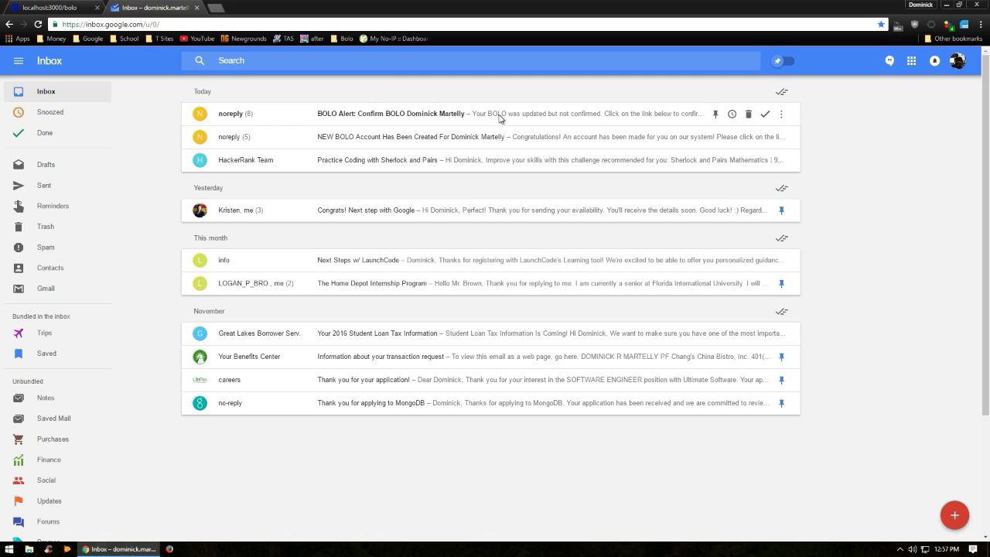
{"action": "left_click", "coordinate": [59, 6]}
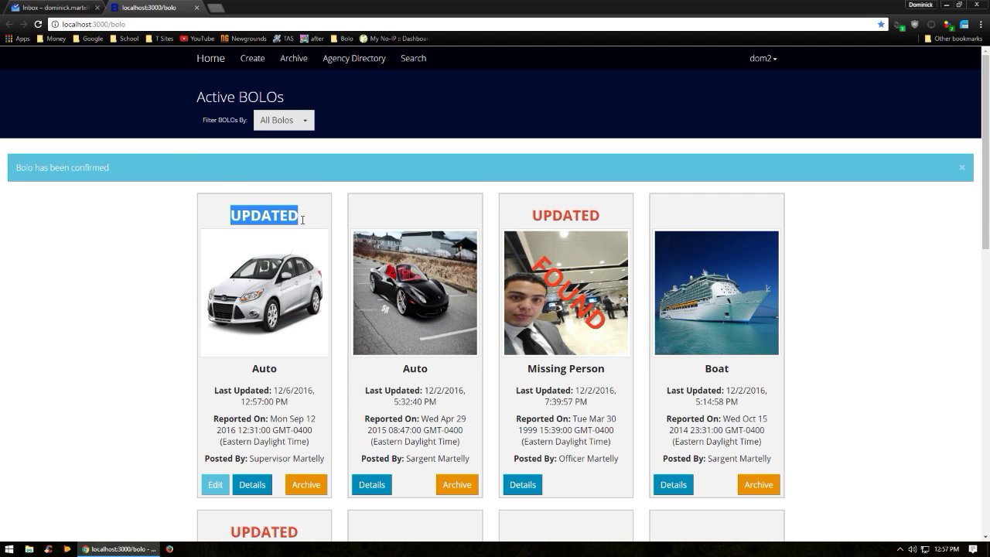
{"action": "mouse_move", "coordinate": [158, 288]}
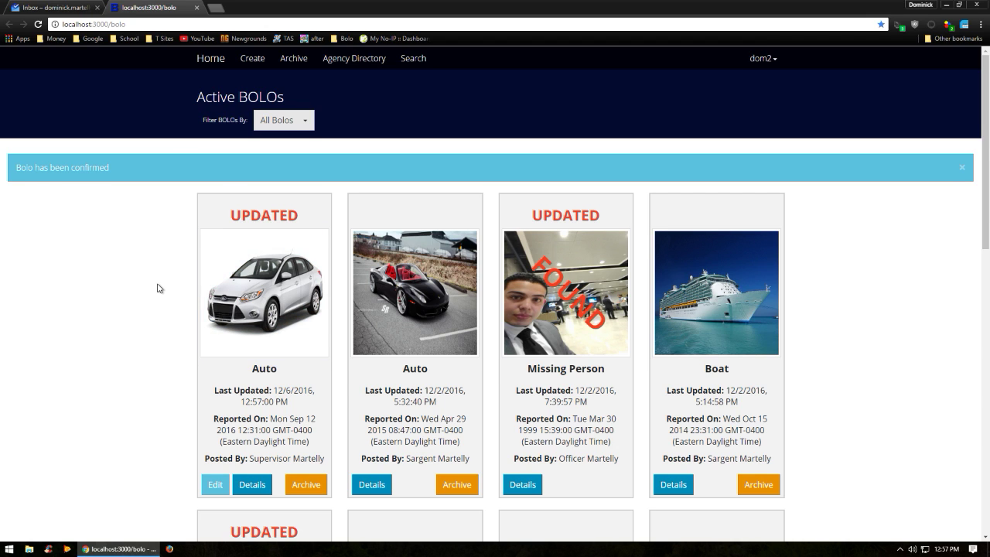
{"action": "scroll", "scroll_direction": "down", "scroll_amount": 3}
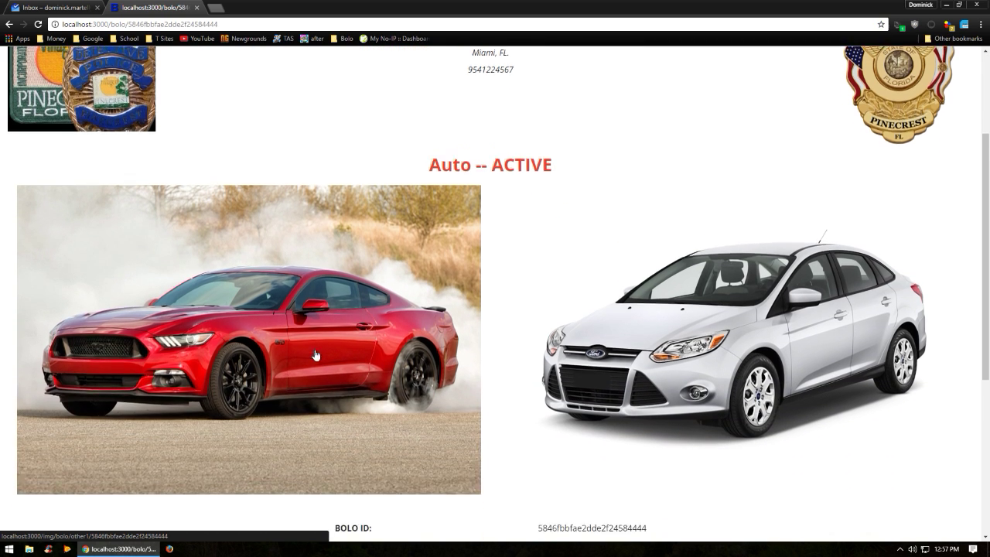
{"action": "scroll", "scroll_direction": "down", "scroll_amount": 3}
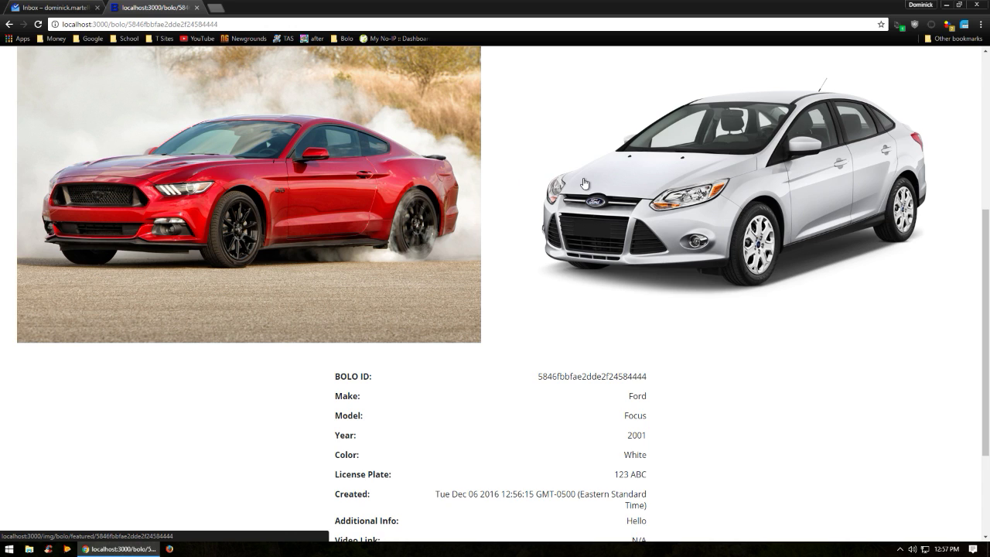
{"action": "scroll", "scroll_direction": "down", "scroll_amount": 3}
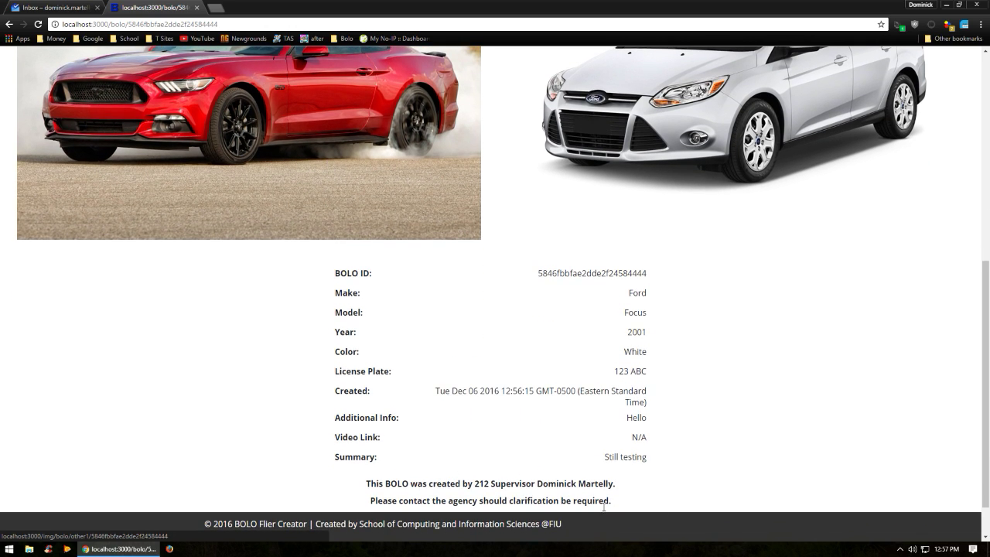
{"action": "double_click", "coordinate": [625, 456]}
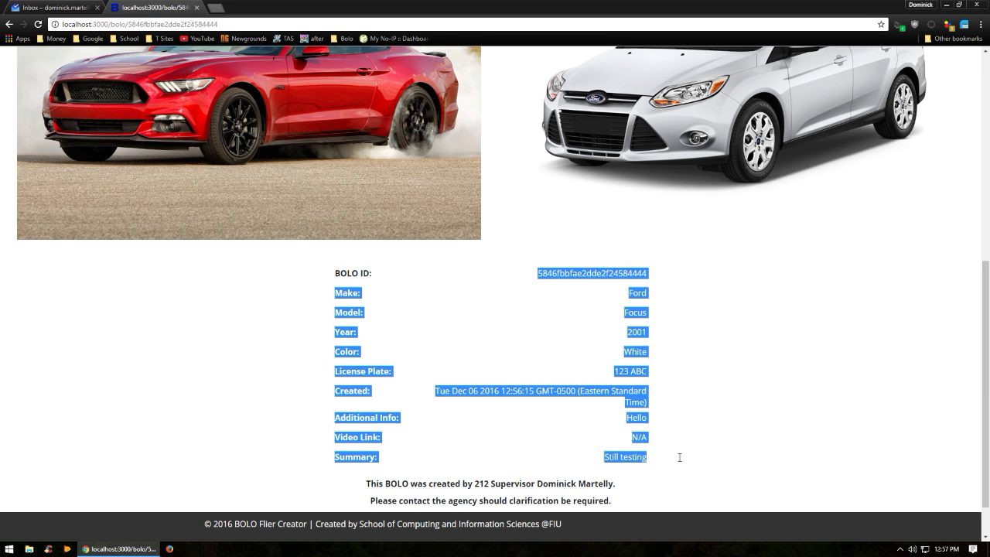
{"action": "scroll", "scroll_direction": "up", "scroll_amount": 3}
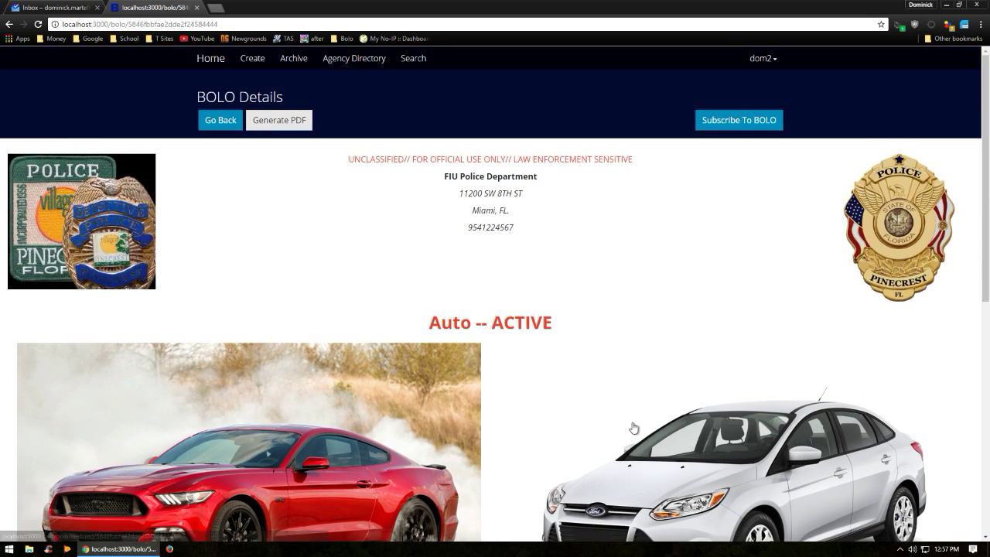
{"action": "left_click", "coordinate": [220, 121]}
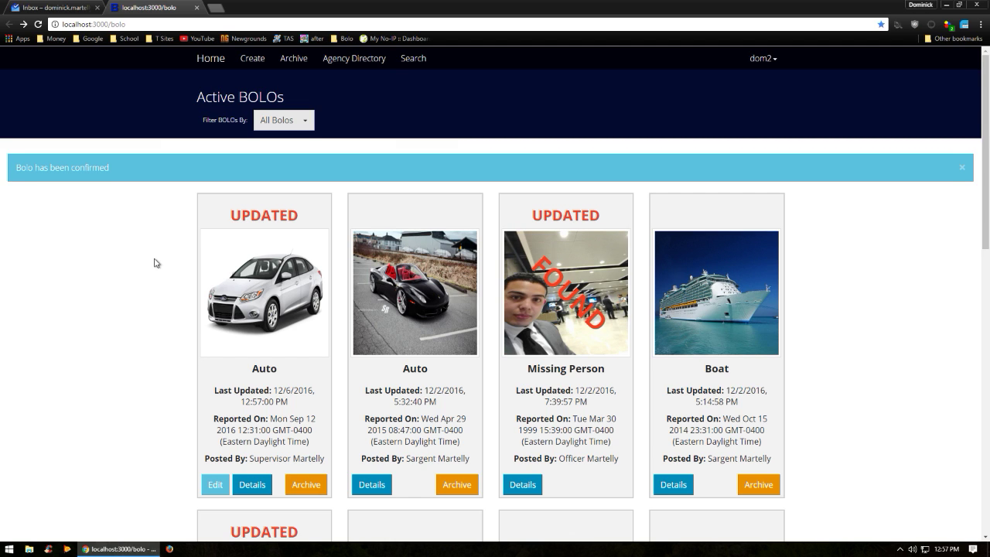
{"action": "mouse_move", "coordinate": [284, 120]}
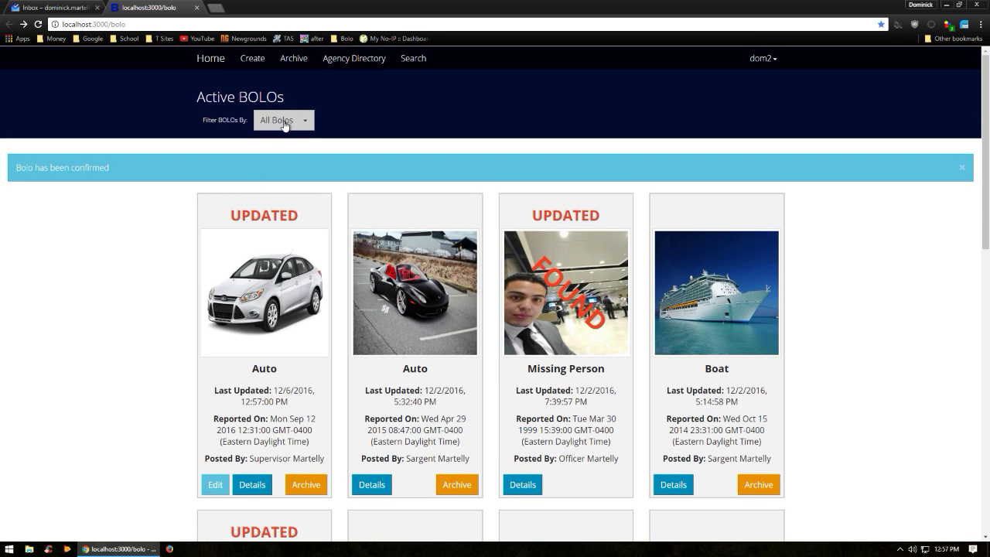
{"action": "left_click", "coordinate": [283, 120]}
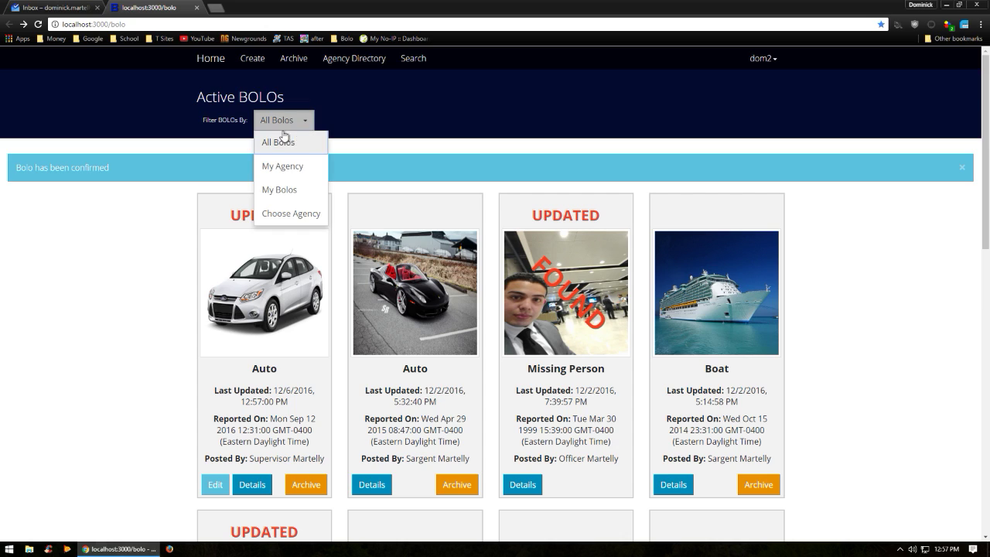
{"action": "left_click", "coordinate": [278, 189]}
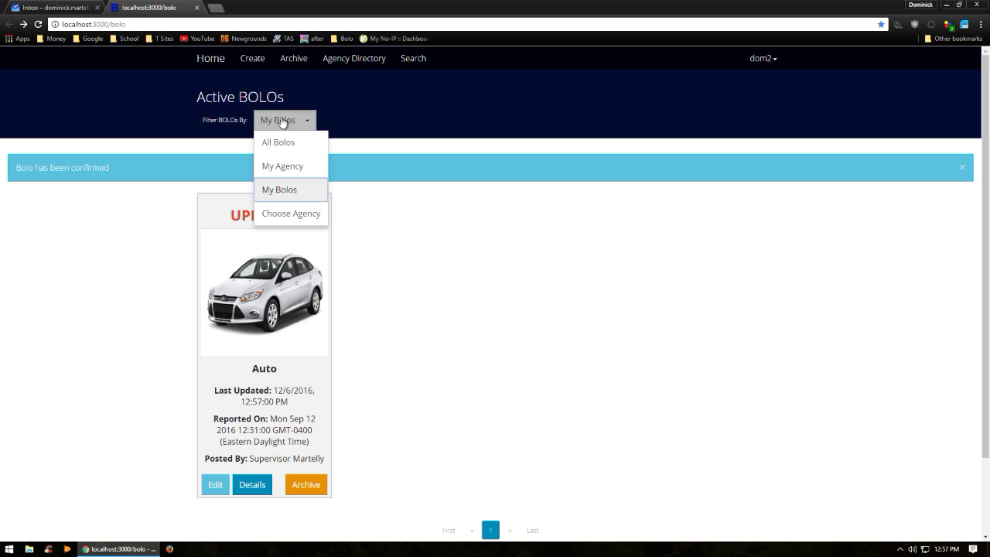
{"action": "left_click", "coordinate": [282, 166]}
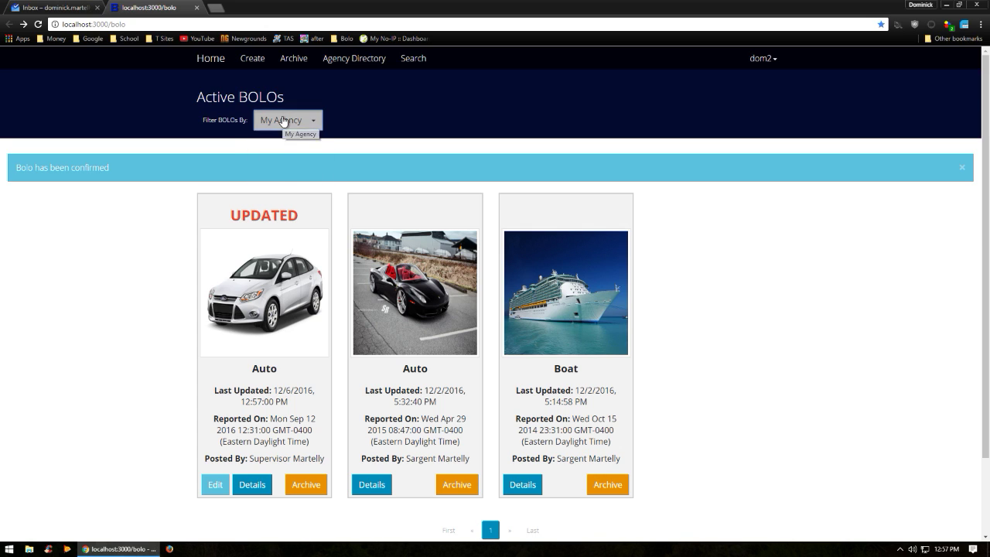
{"action": "left_click", "coordinate": [379, 121]}
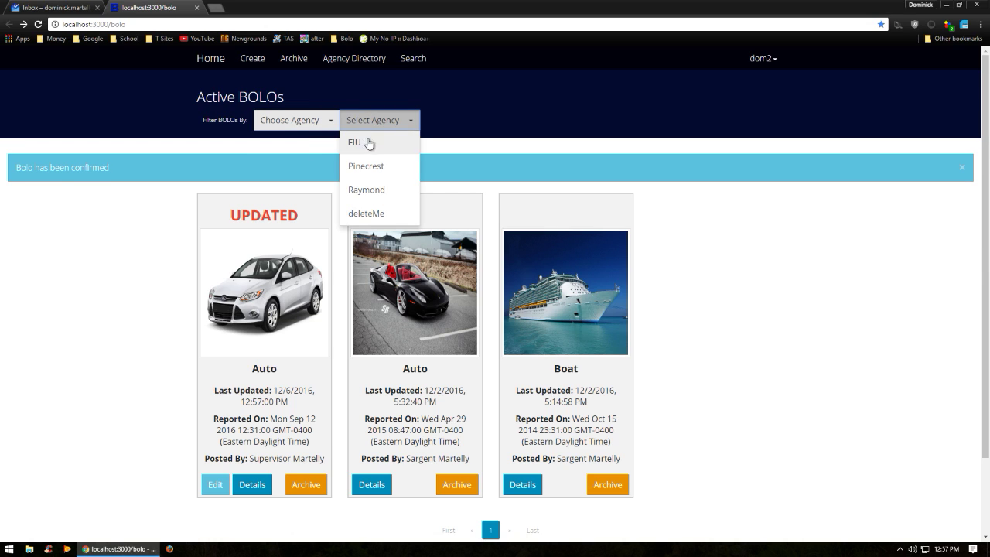
{"action": "left_click", "coordinate": [365, 166]}
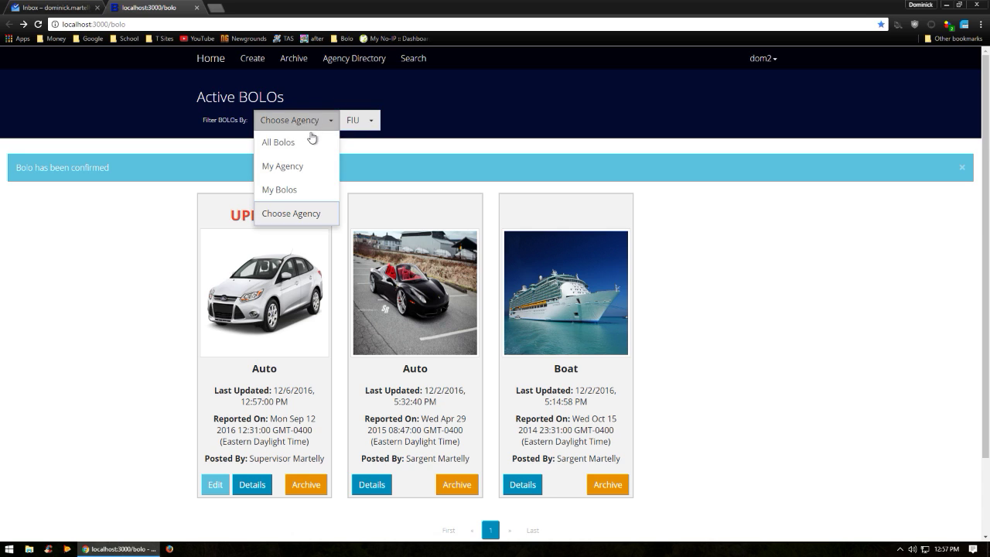
{"action": "left_click", "coordinate": [279, 143]}
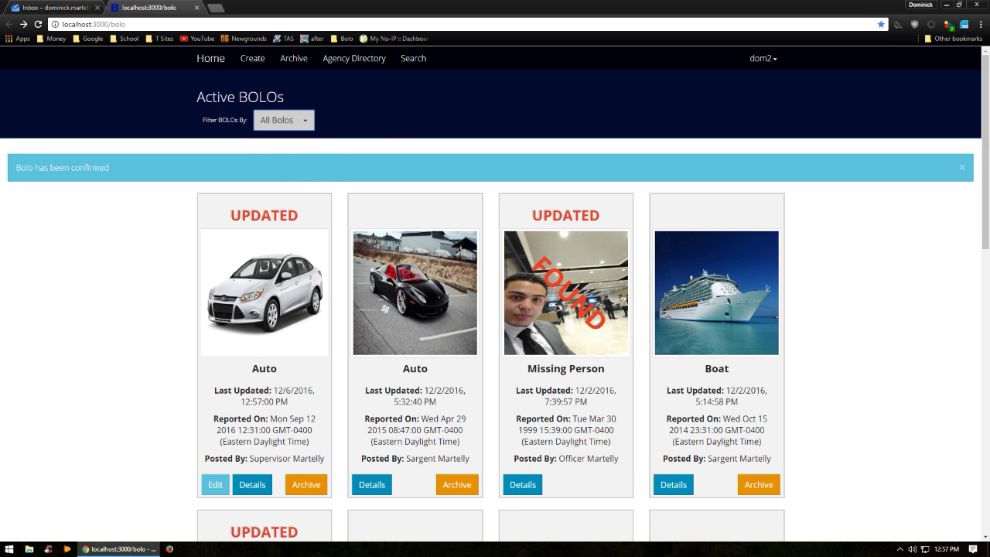
{"action": "scroll", "scroll_direction": "down", "scroll_amount": 3}
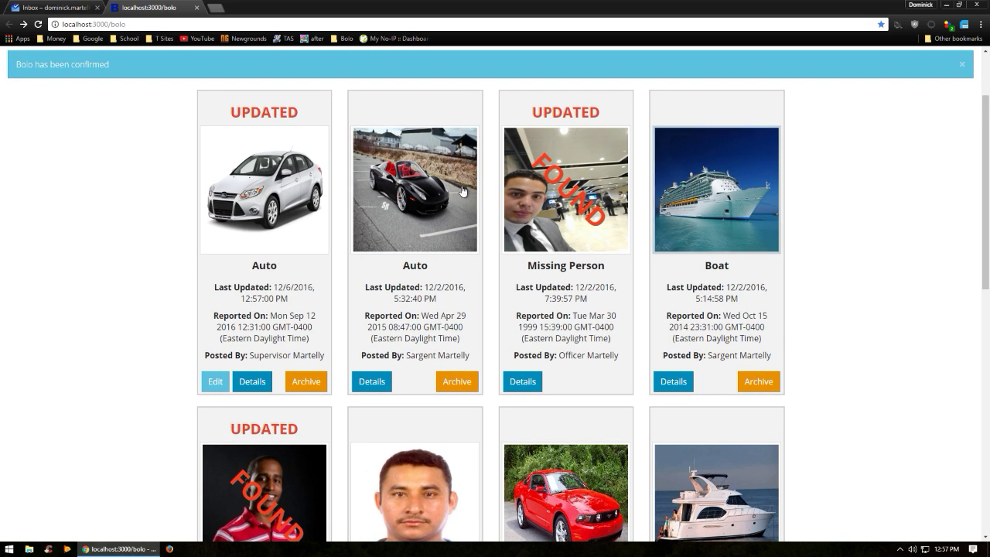
{"action": "scroll", "scroll_direction": "down", "scroll_amount": 3}
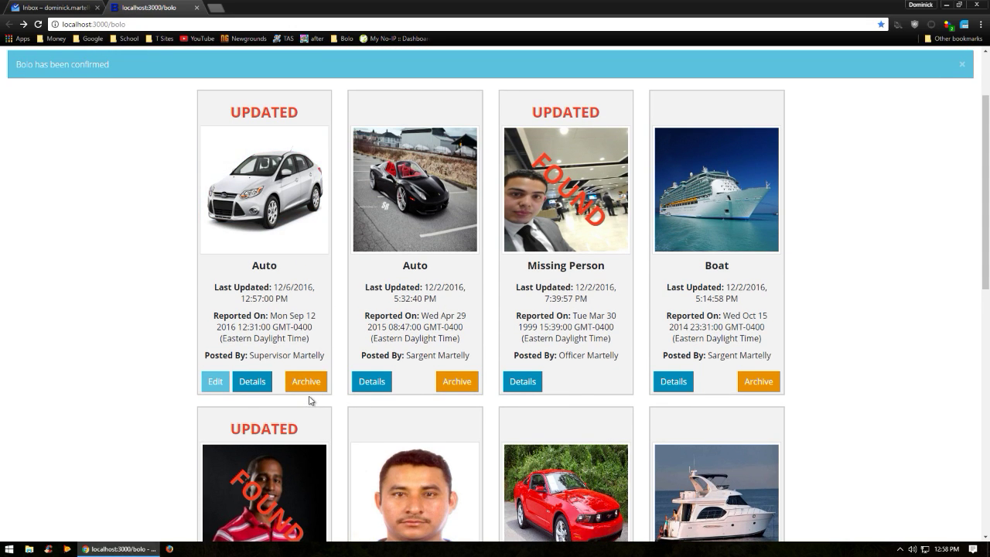
- Archive the white Ford Focus BOLO, view it in the Archive page, and return to the active list
{"action": "left_click", "coordinate": [307, 380]}
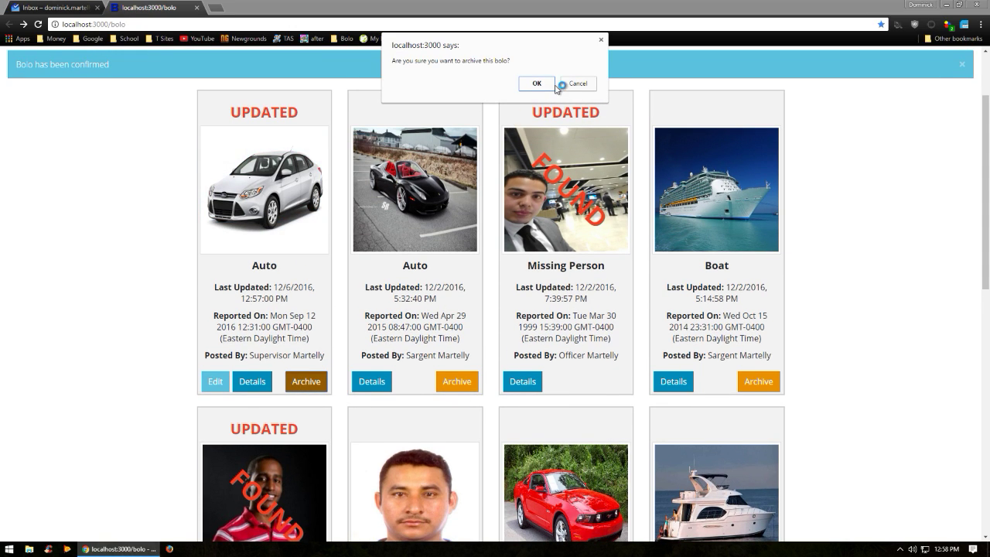
{"action": "left_click", "coordinate": [535, 83]}
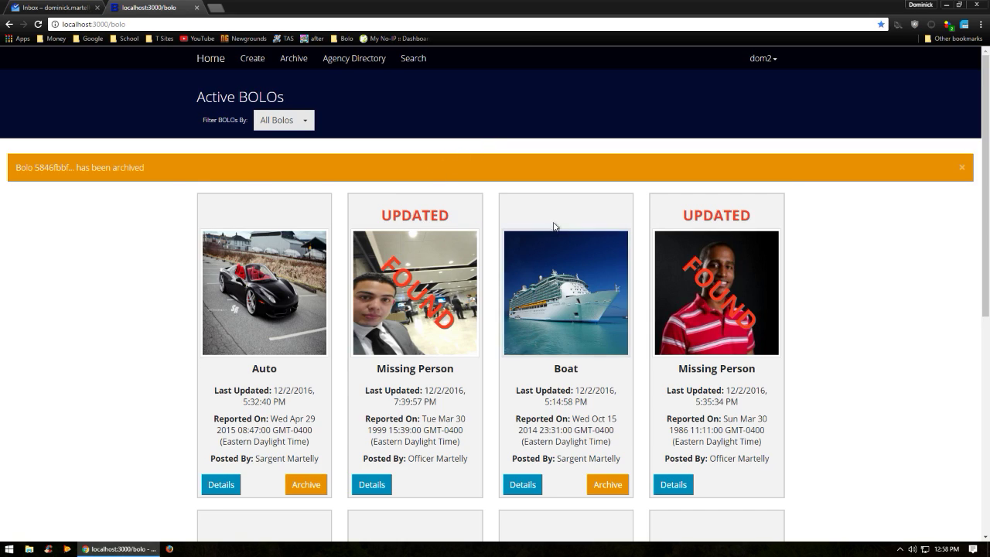
{"action": "mouse_move", "coordinate": [294, 58]}
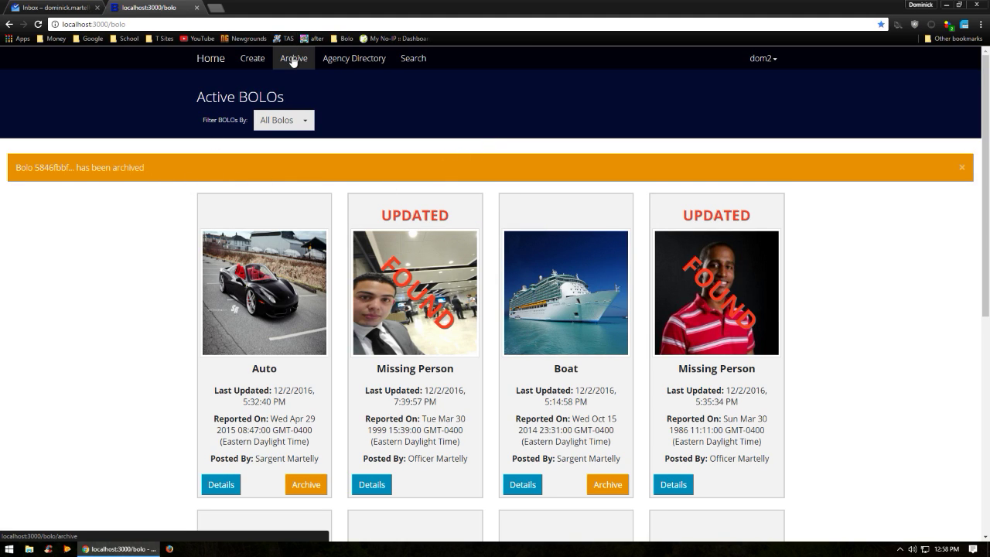
{"action": "left_click", "coordinate": [294, 59]}
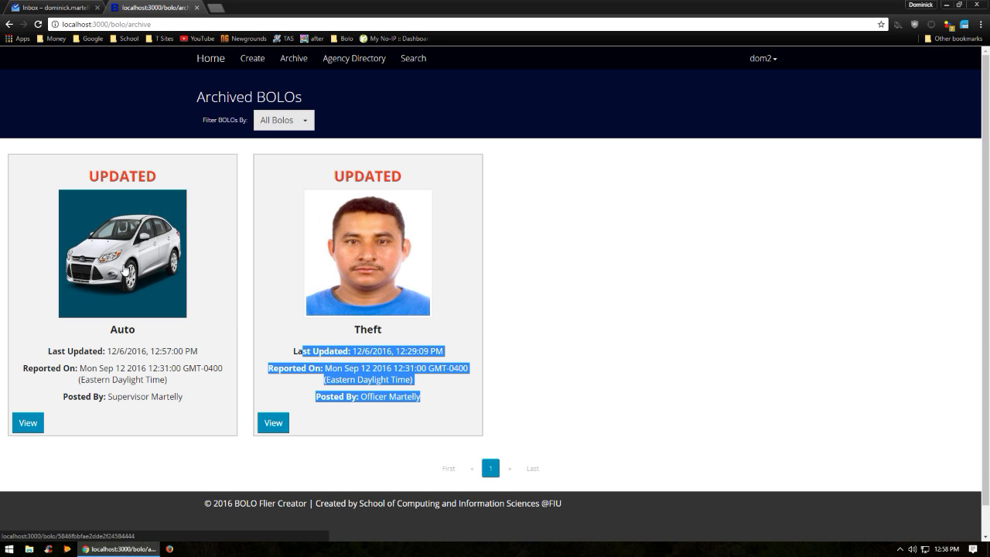
{"action": "left_click", "coordinate": [28, 422]}
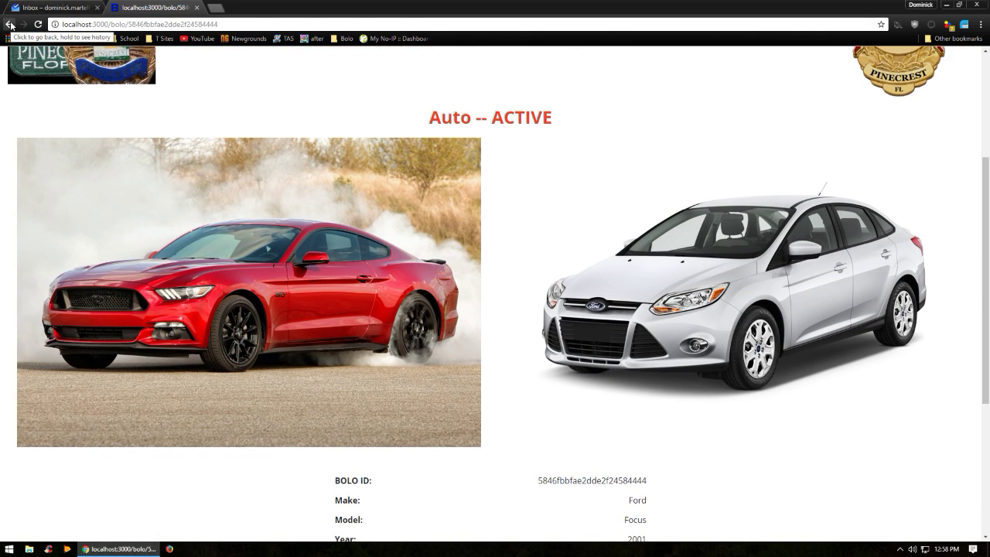
{"action": "left_click", "coordinate": [11, 24]}
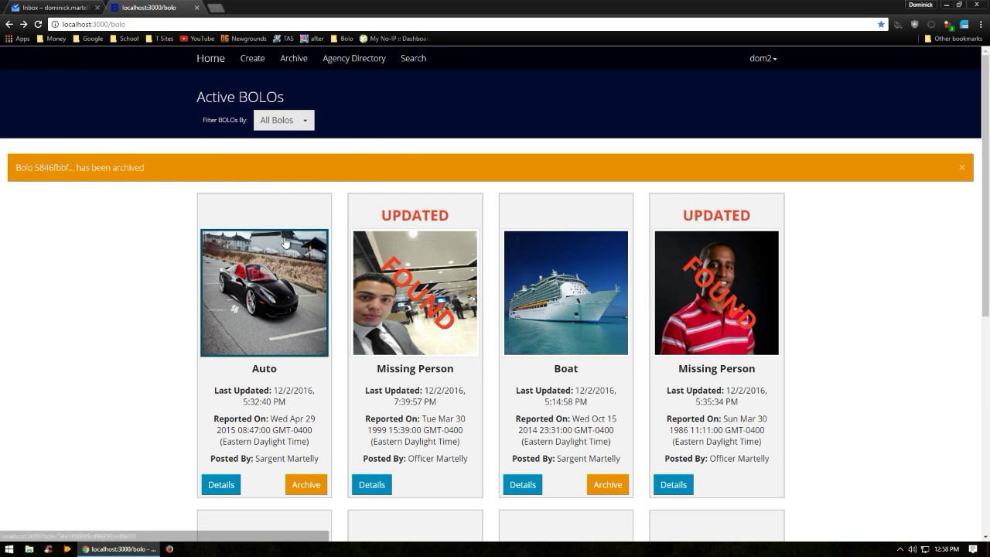
- Choose agency FIU and category Theft on the search page, revealing the name and description criteria
{"action": "left_click", "coordinate": [413, 58]}
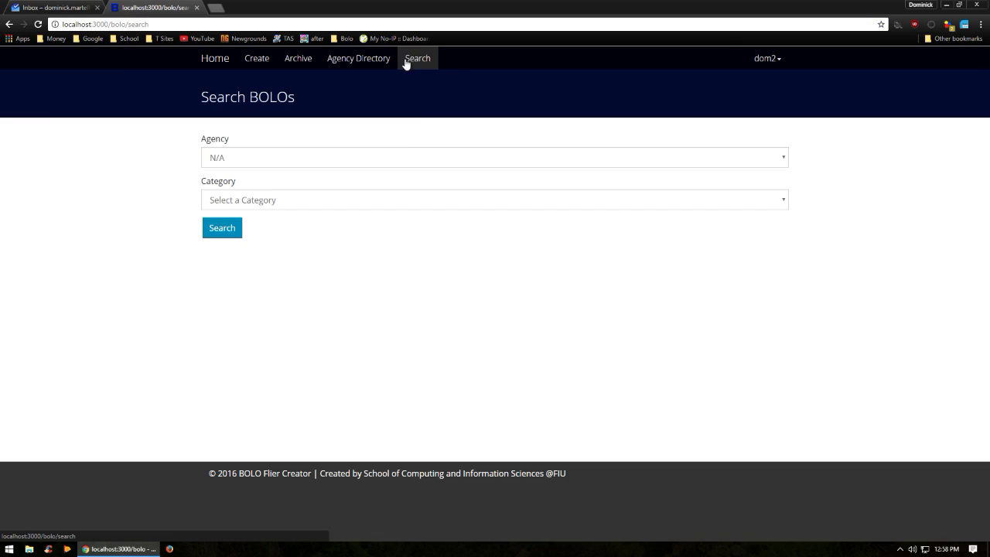
{"action": "mouse_move", "coordinate": [399, 166]}
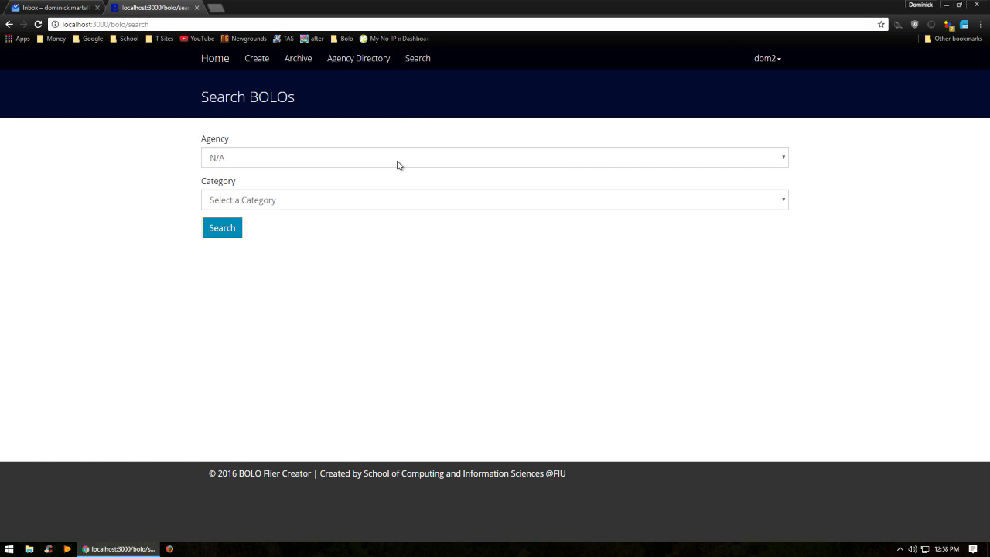
{"action": "left_click", "coordinate": [495, 158]}
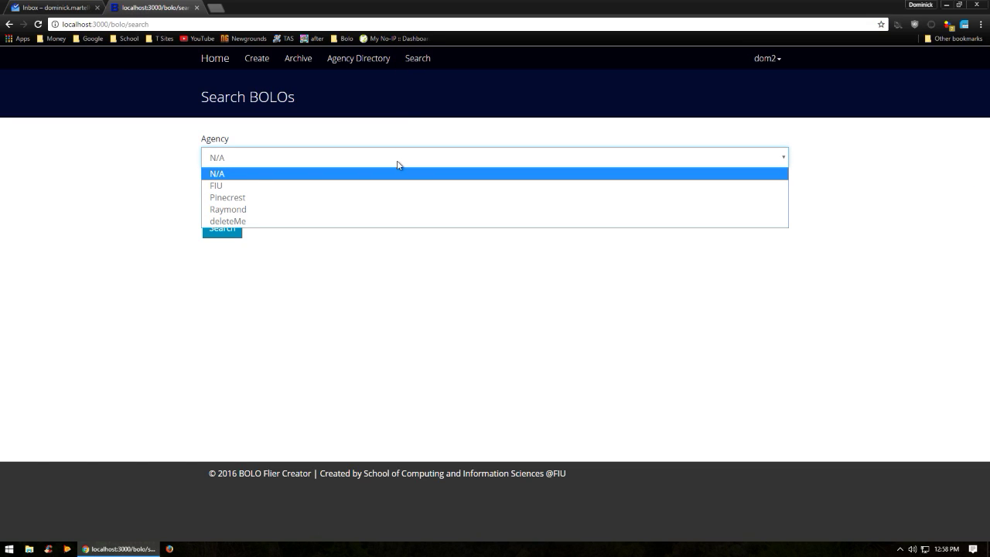
{"action": "left_click", "coordinate": [216, 186]}
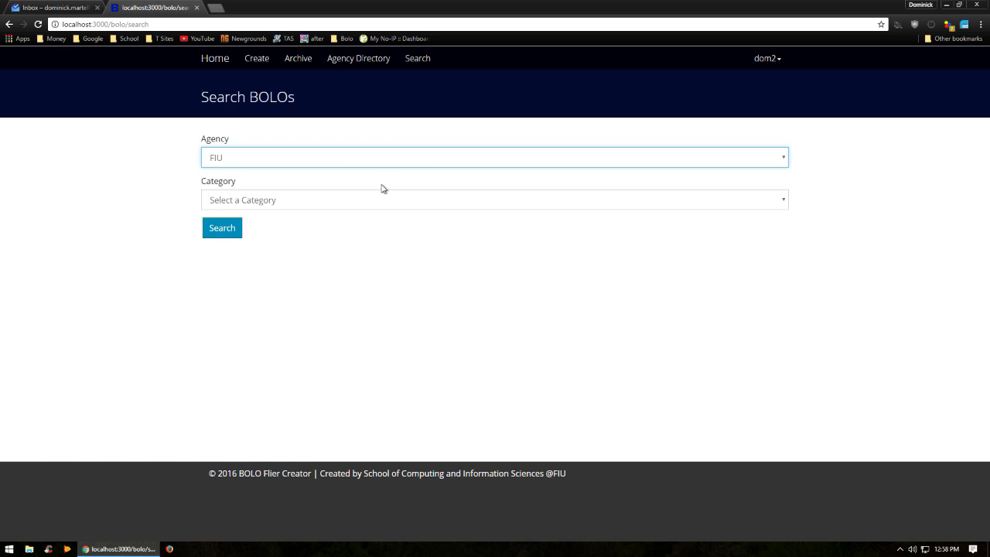
{"action": "left_click", "coordinate": [495, 200]}
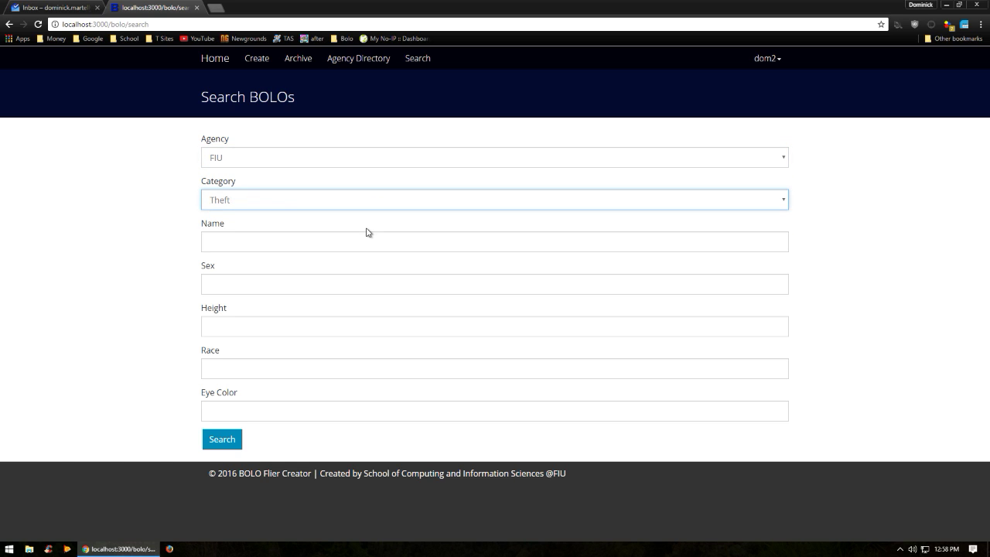
{"action": "left_click", "coordinate": [495, 241]}
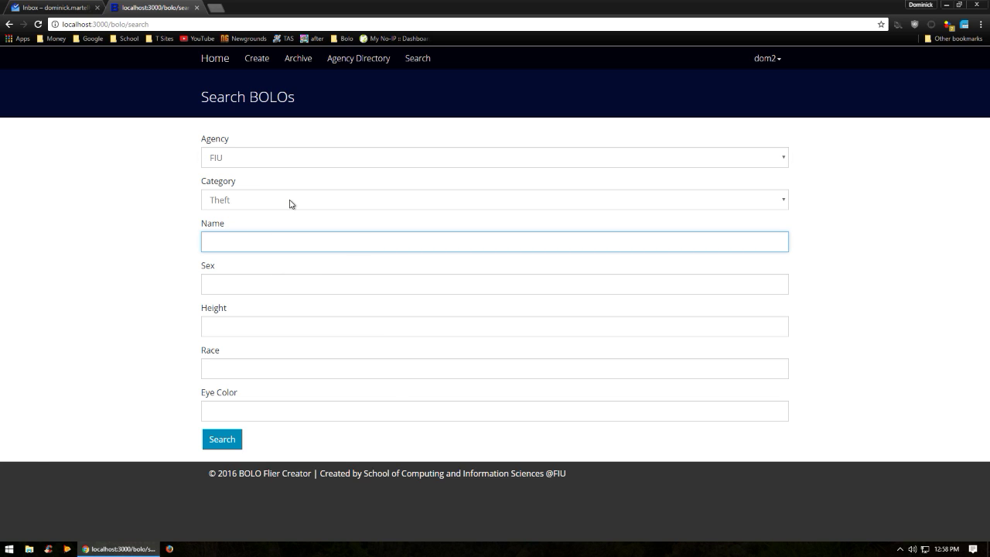
{"action": "mouse_move", "coordinate": [260, 359]}
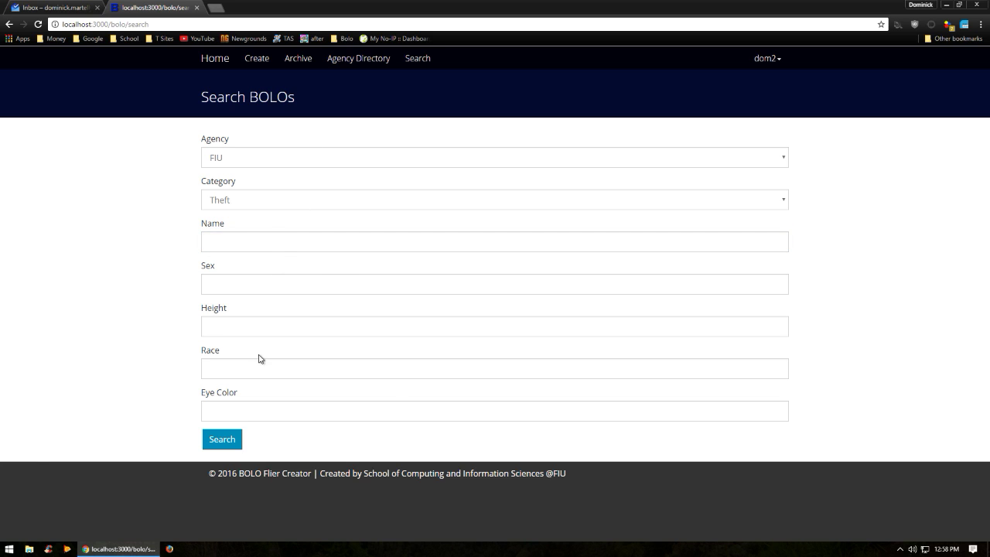
{"action": "mouse_move", "coordinate": [259, 412]}
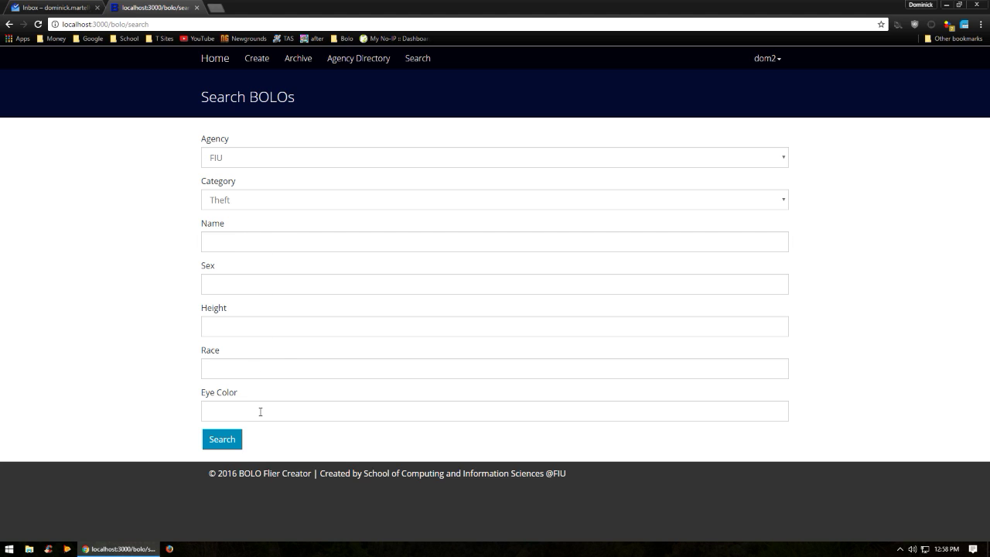
{"action": "mouse_move", "coordinate": [223, 309]}
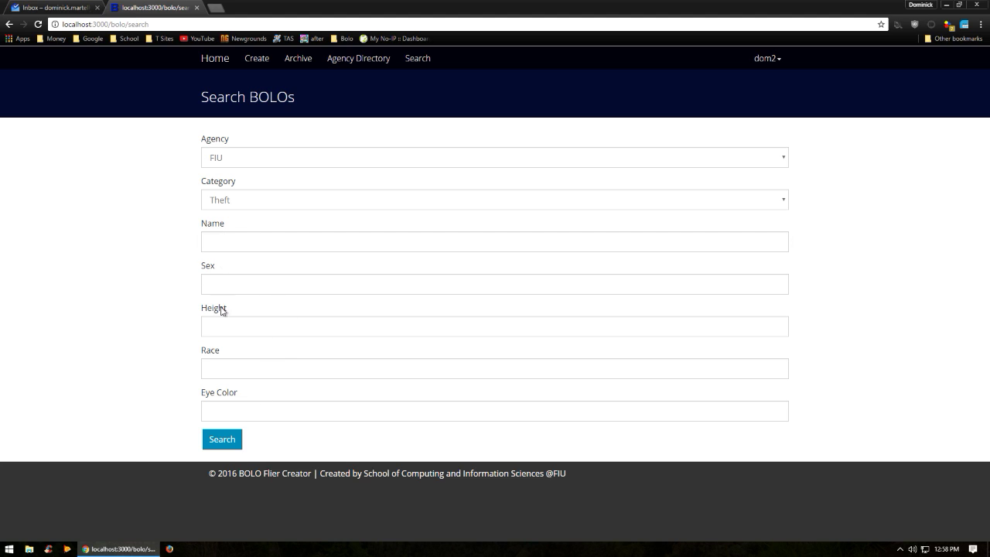
{"action": "mouse_move", "coordinate": [297, 58]}
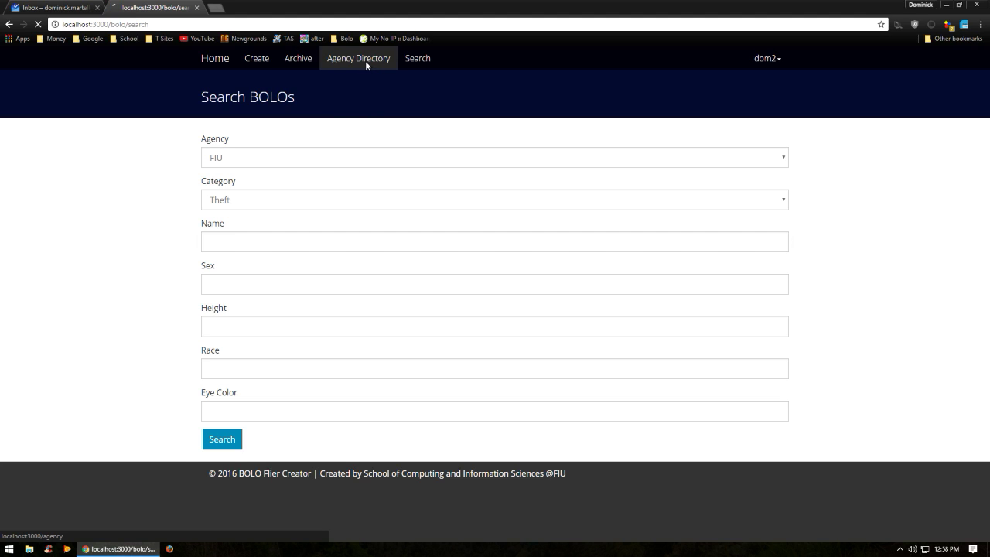
- View FIU's directory entry with its address, phone and badge images, then return to active BOLOs
{"action": "left_click", "coordinate": [359, 59]}
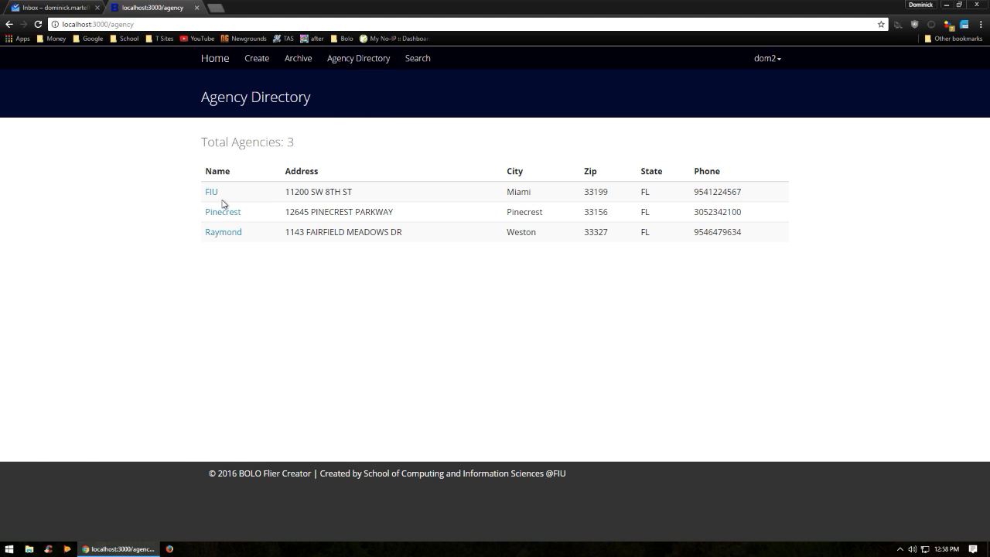
{"action": "mouse_move", "coordinate": [222, 210]}
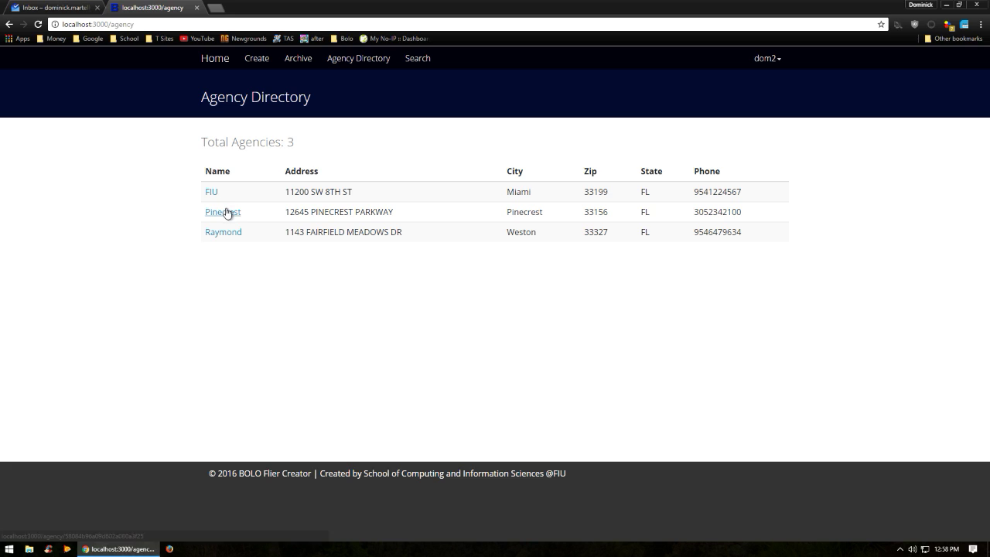
{"action": "mouse_move", "coordinate": [210, 192]}
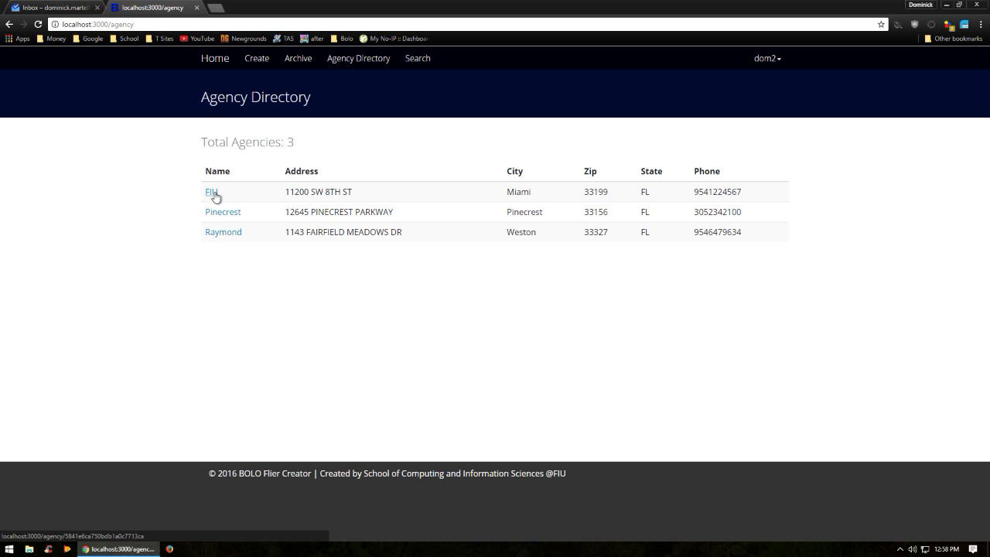
{"action": "left_click", "coordinate": [210, 192]}
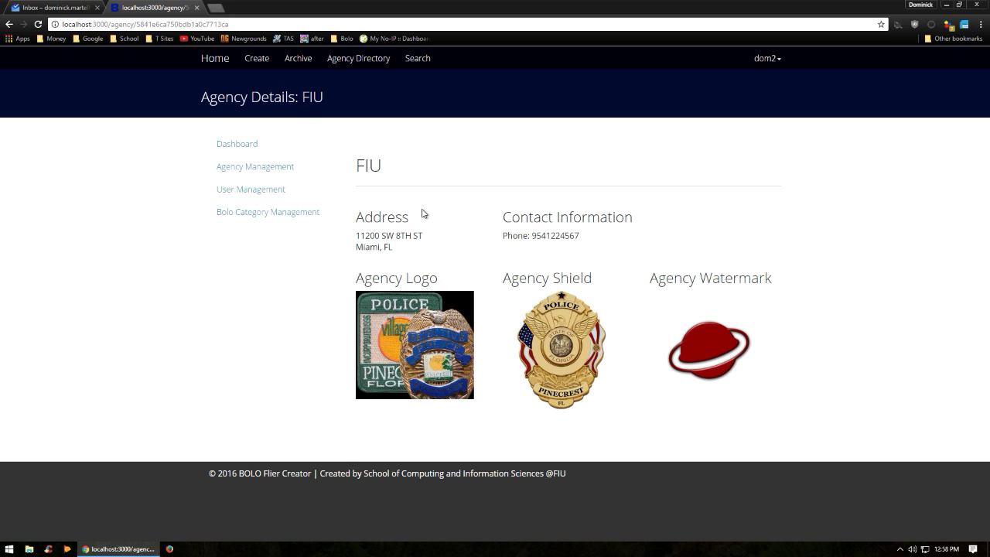
{"action": "double_click", "coordinate": [361, 164]}
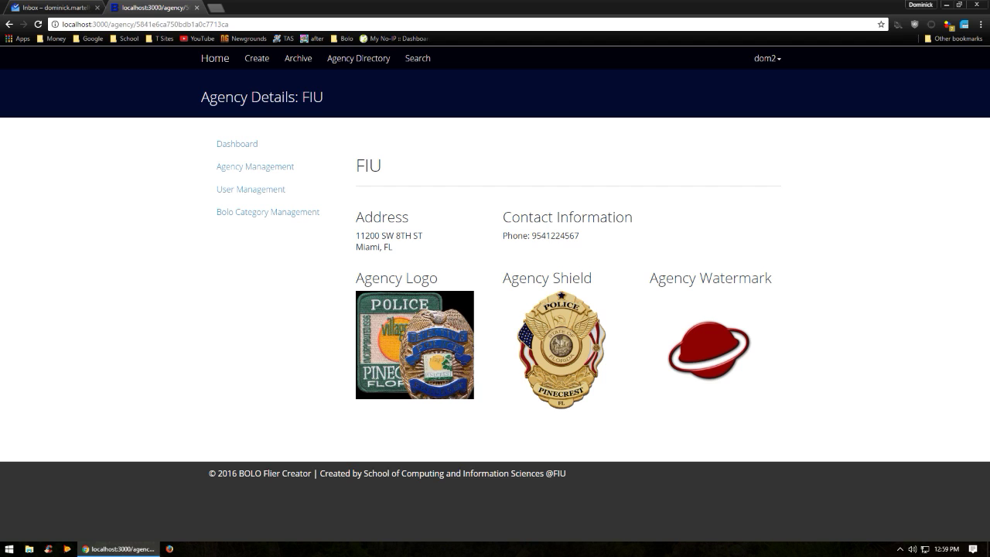
{"action": "mouse_move", "coordinate": [164, 224]}
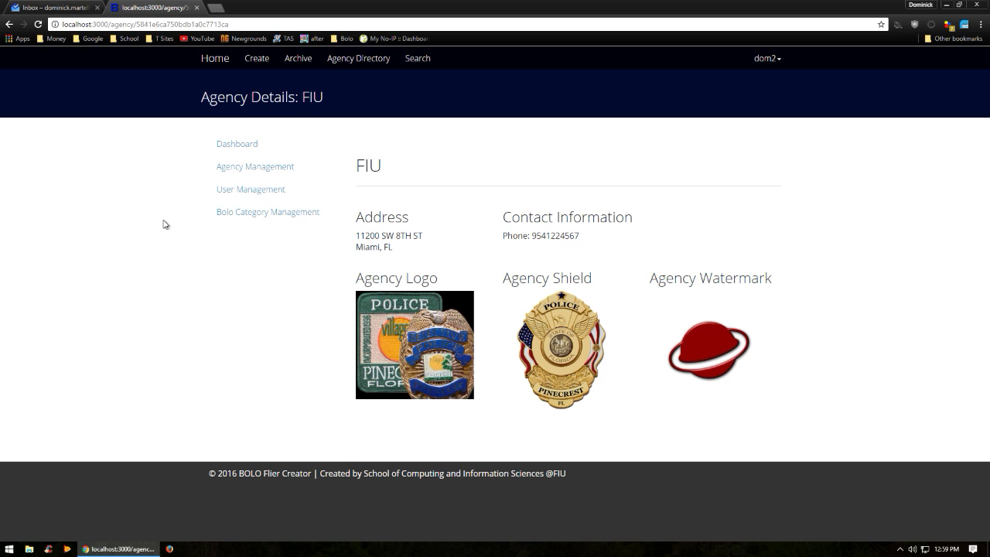
{"action": "left_click", "coordinate": [211, 59]}
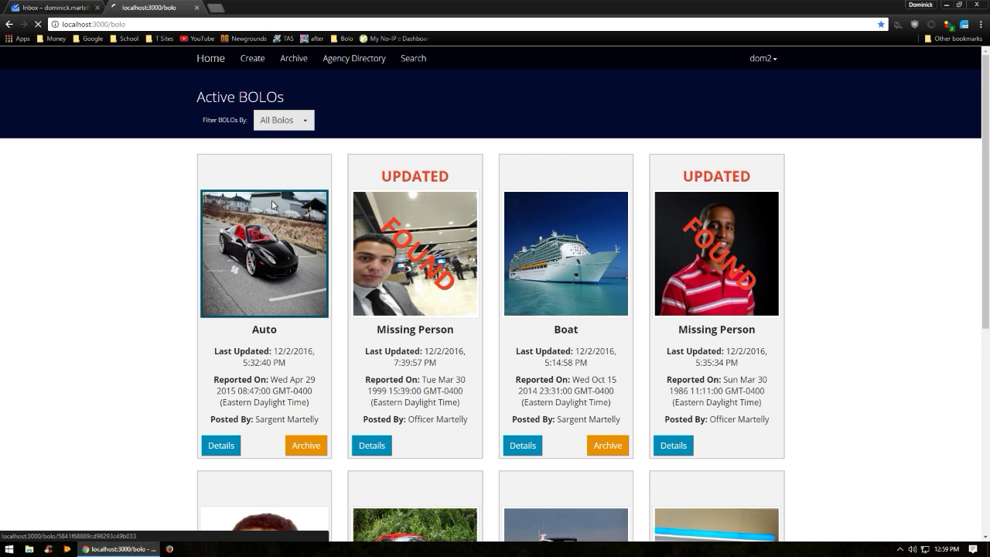
- Subscribe to the remaining Auto BOLO from its details page and return to the active list
{"action": "left_click", "coordinate": [220, 446]}
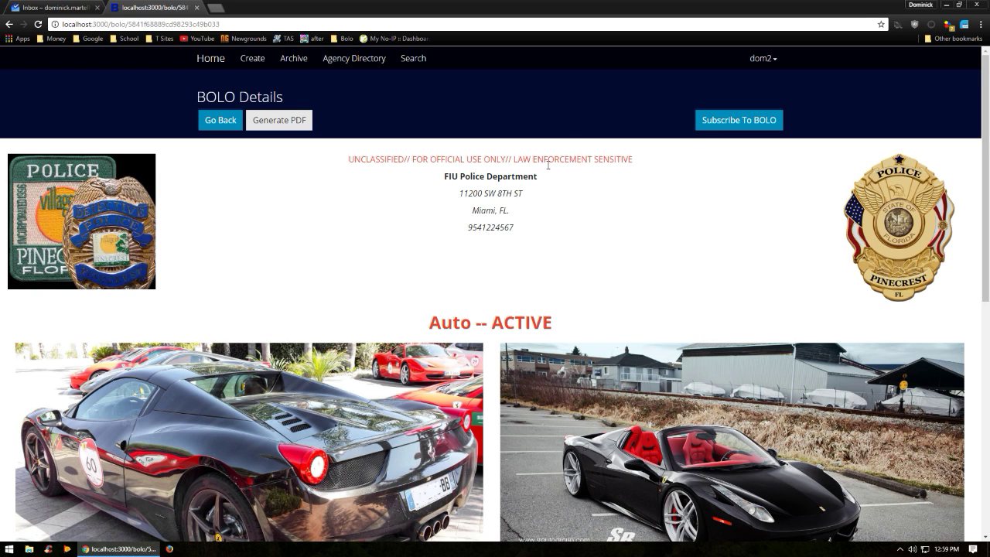
{"action": "mouse_move", "coordinate": [628, 198]}
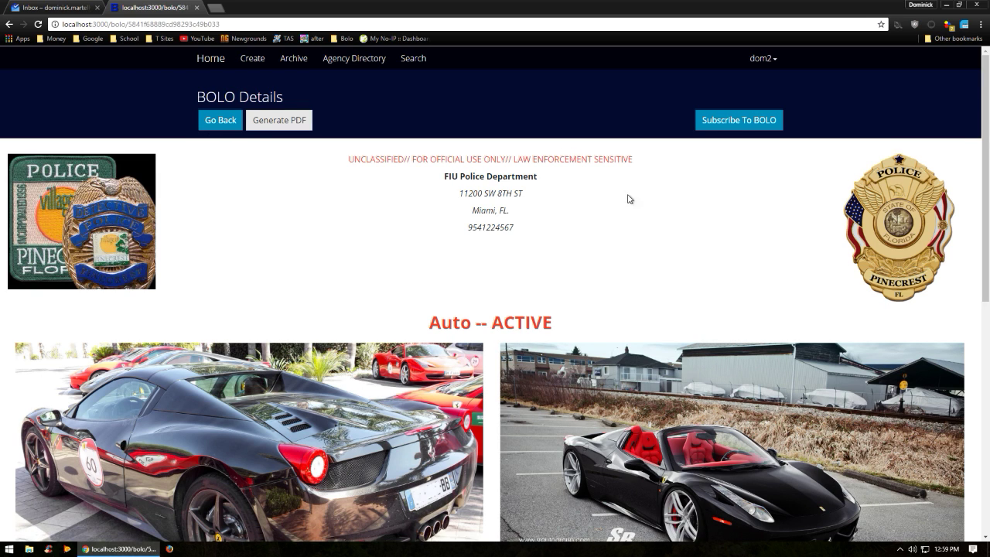
{"action": "left_click", "coordinate": [738, 121]}
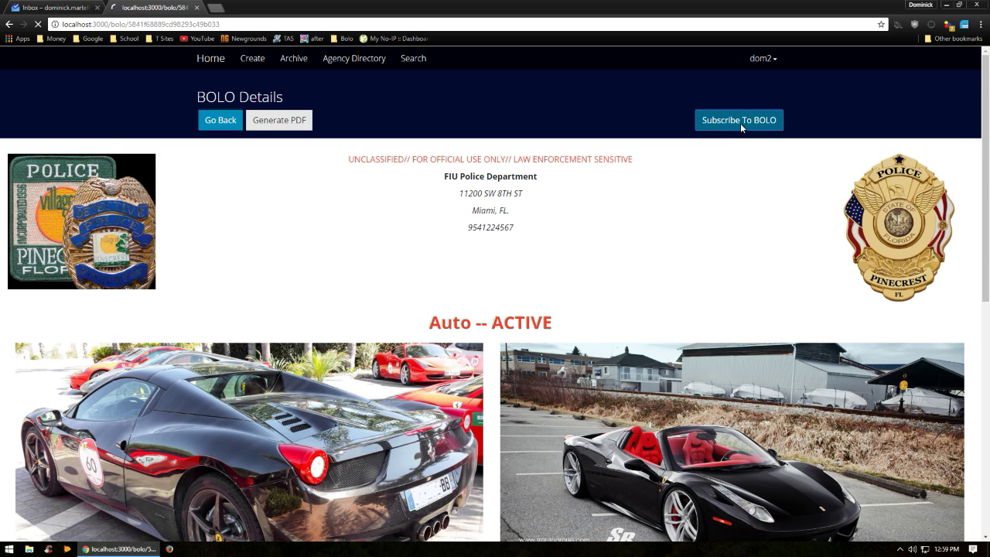
{"action": "left_click", "coordinate": [739, 120]}
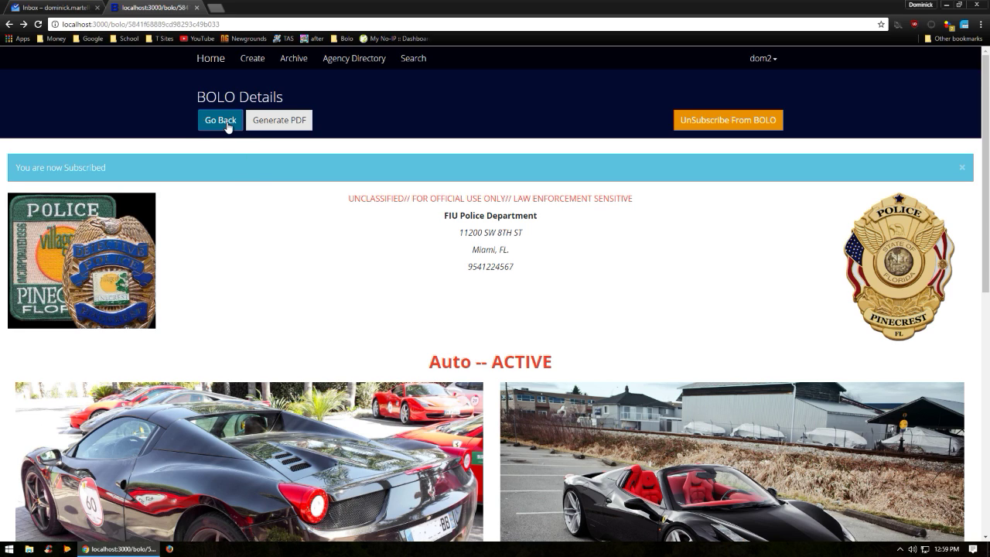
{"action": "left_click", "coordinate": [220, 121]}
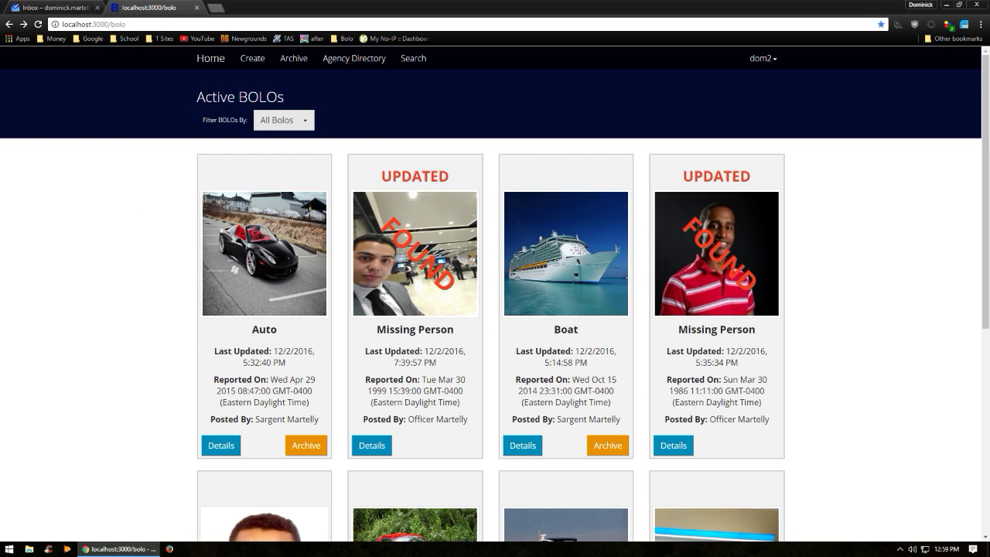
{"action": "mouse_move", "coordinate": [648, 154]}
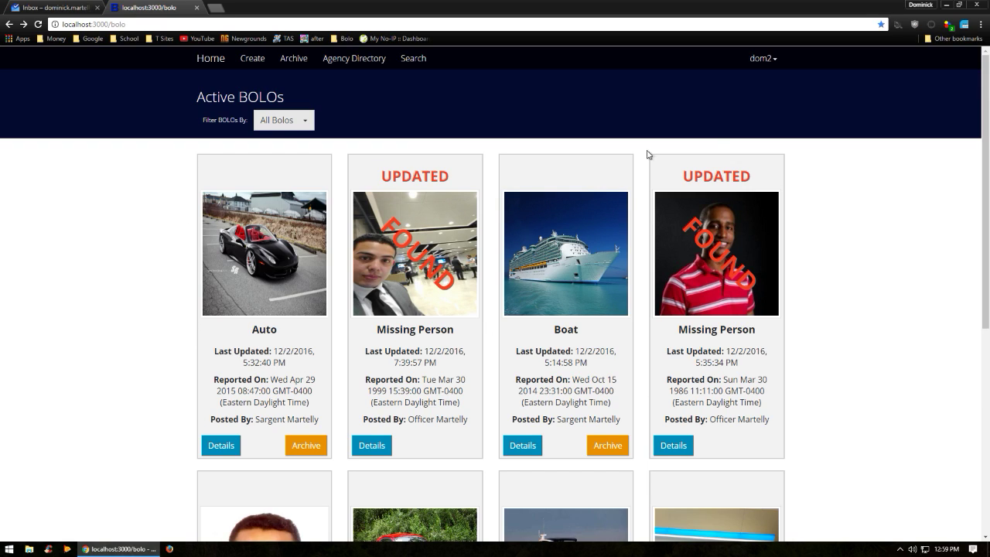
- View the account management page from the user menu and bring up the empty password reset form
{"action": "left_click", "coordinate": [761, 59]}
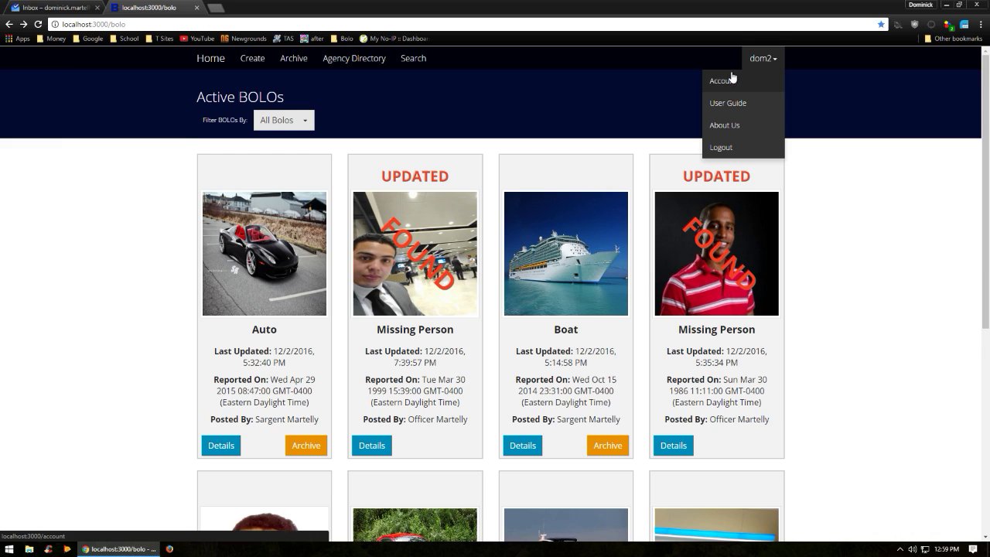
{"action": "left_click", "coordinate": [722, 80]}
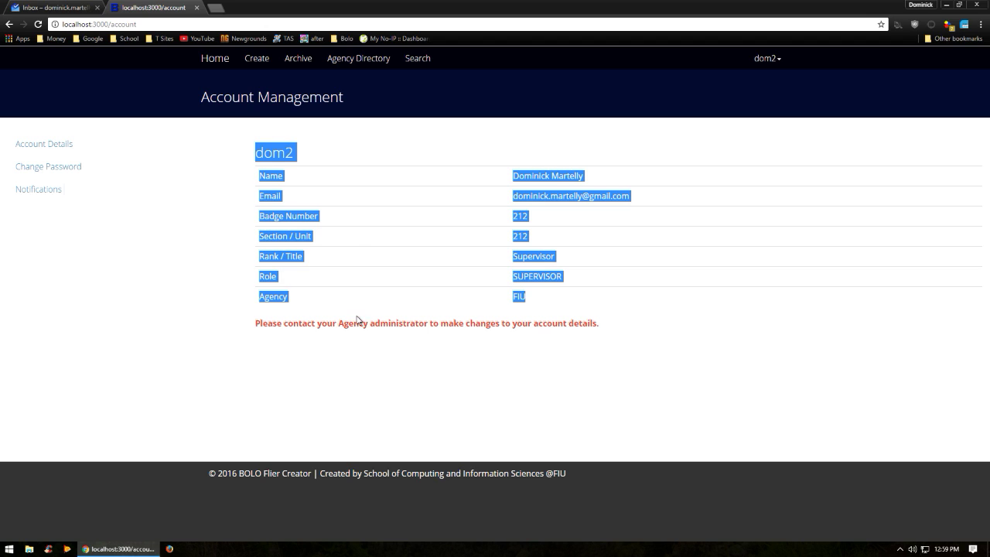
{"action": "mouse_move", "coordinate": [583, 319]}
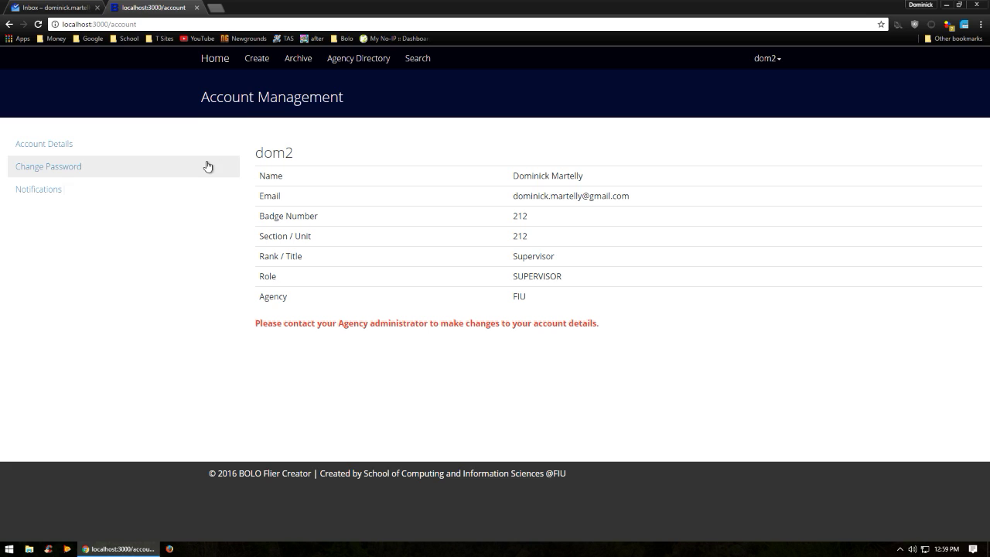
{"action": "left_click", "coordinate": [48, 167]}
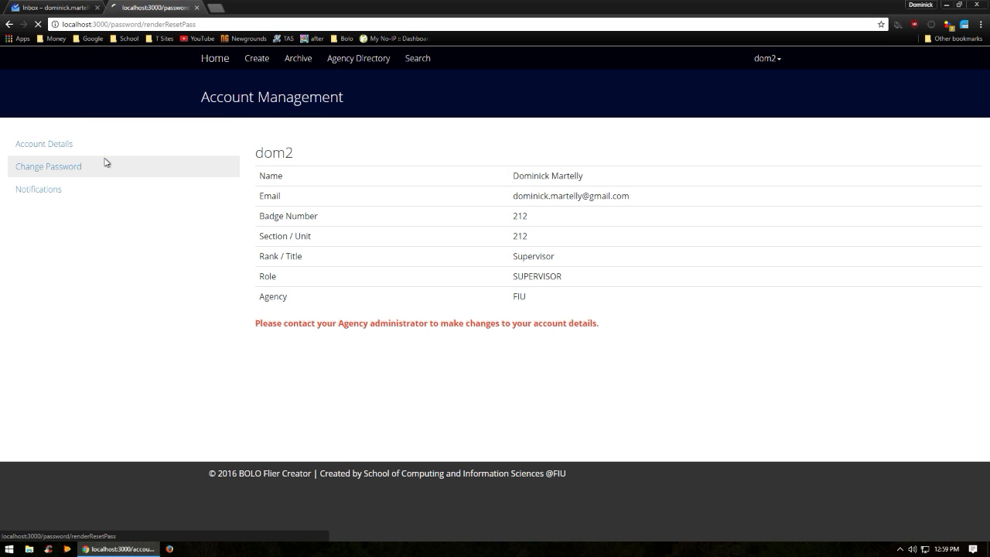
{"action": "left_click", "coordinate": [48, 167]}
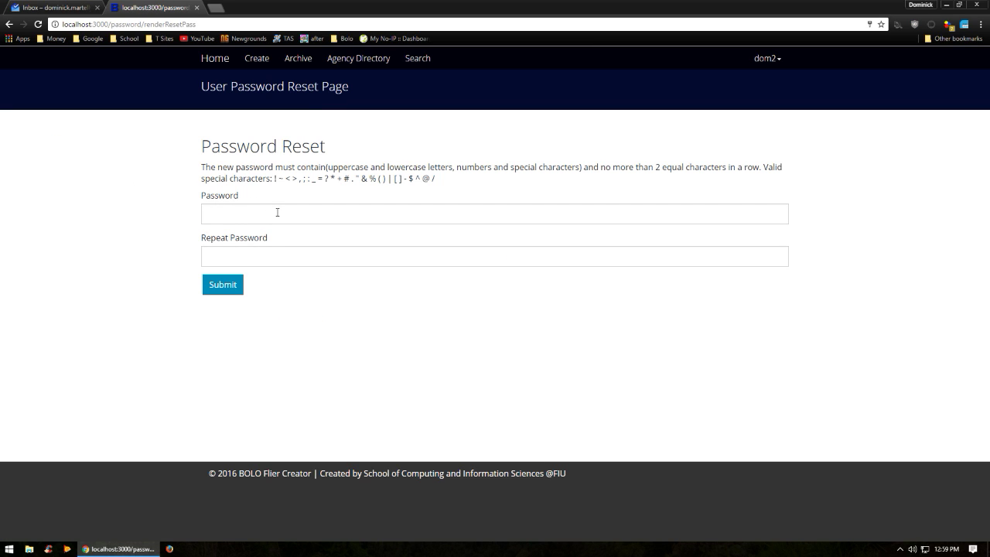